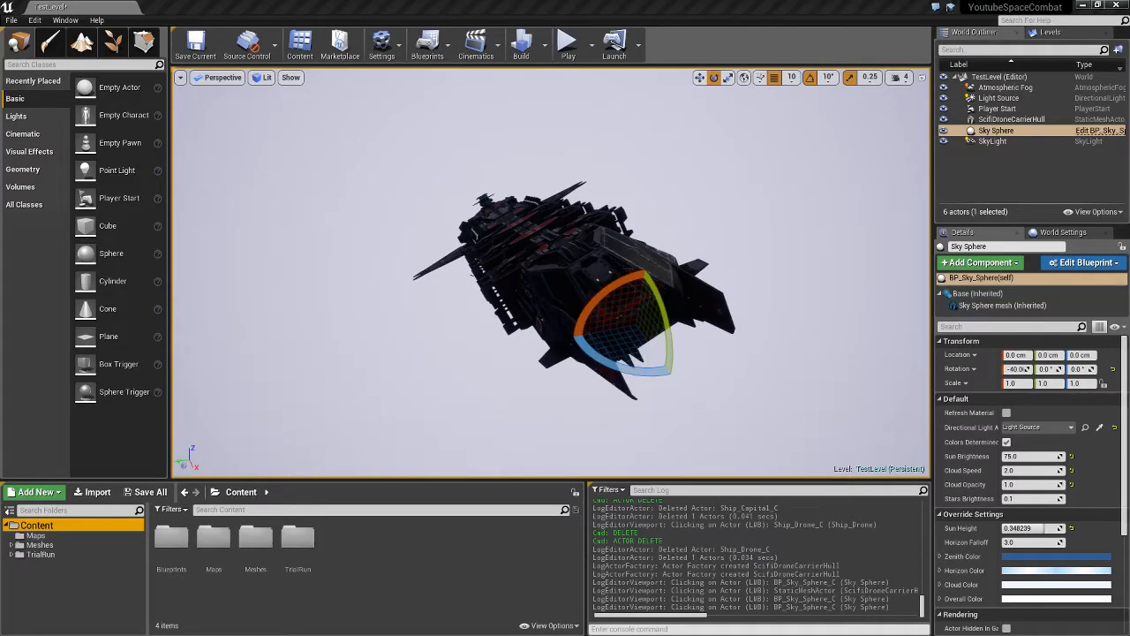
# Reach Project Settings through the level editor's Edit menu.
pyautogui.click(33, 19)
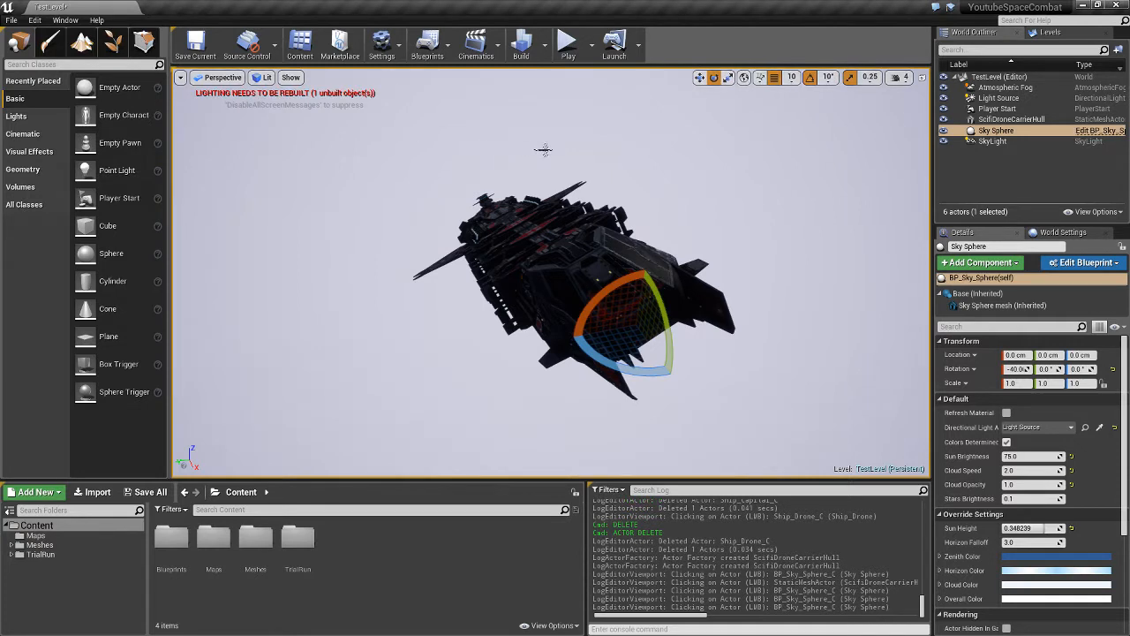
pyautogui.moveTo(53, 7)
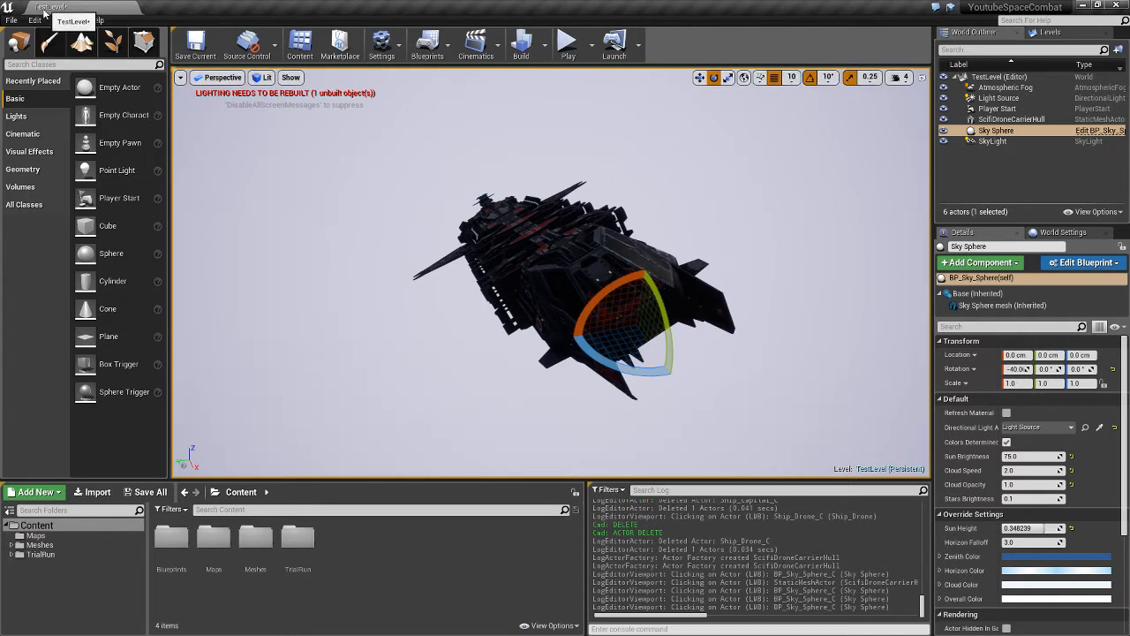
pyautogui.click(34, 20)
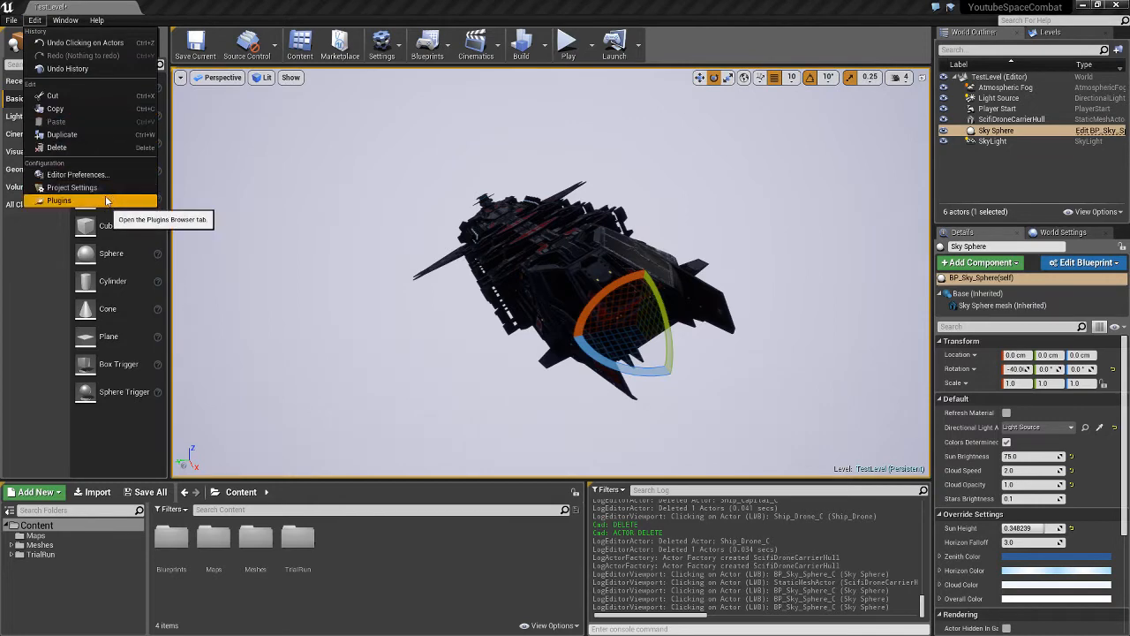
pyautogui.click(60, 202)
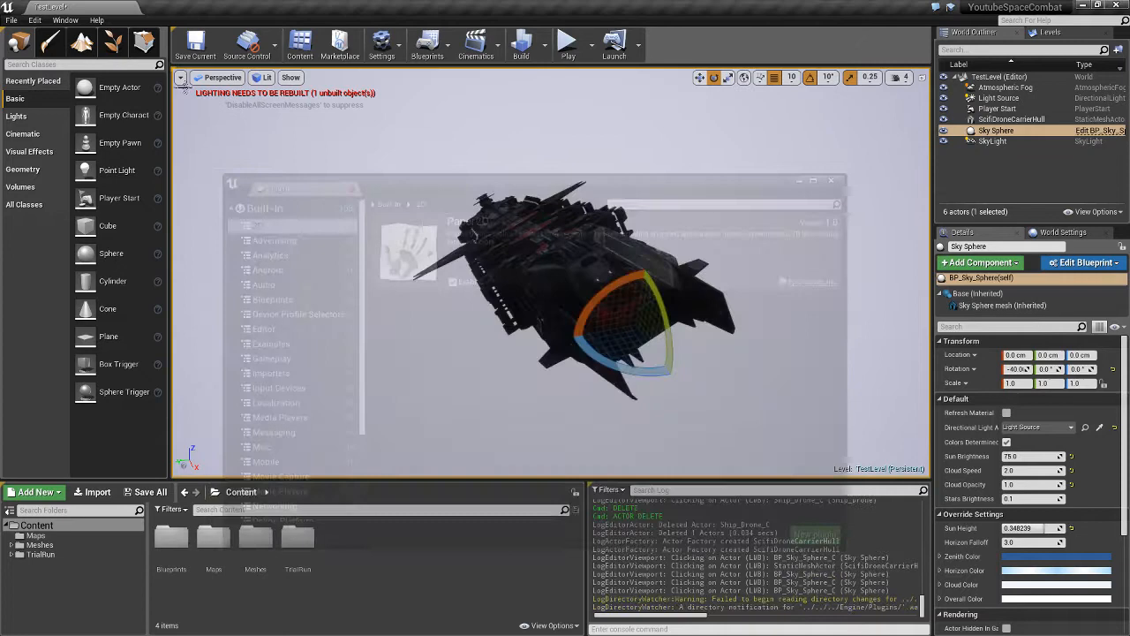
pyautogui.click(34, 20)
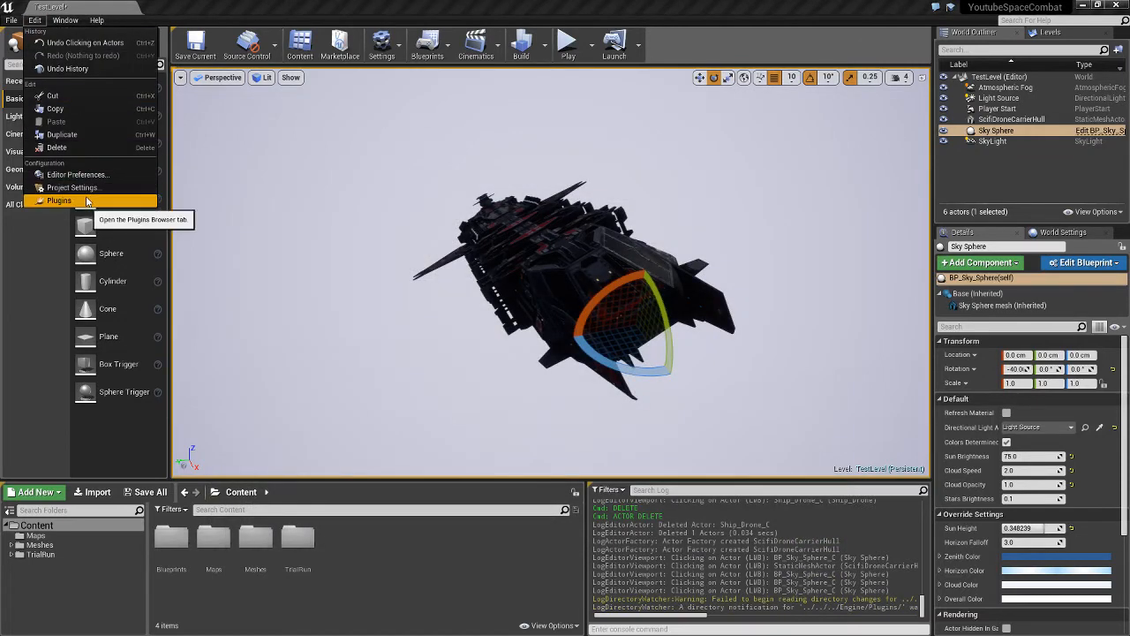
# In the Input settings, add axis mappings IncreaseThrottle and Yaw bound to Mouse X.
pyautogui.click(71, 187)
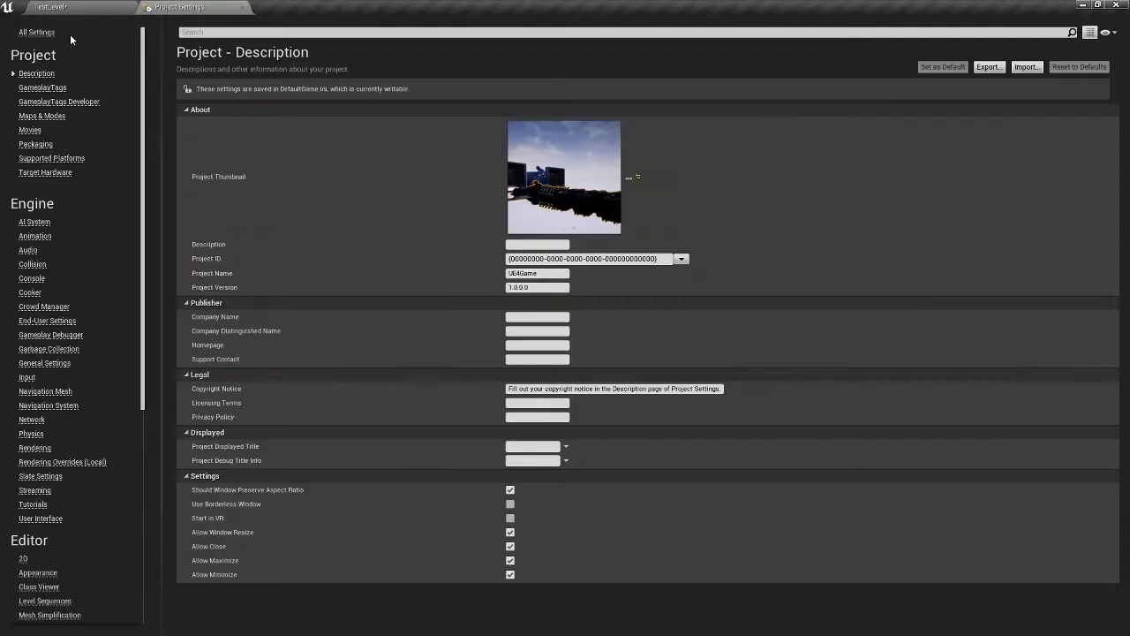
pyautogui.click(27, 377)
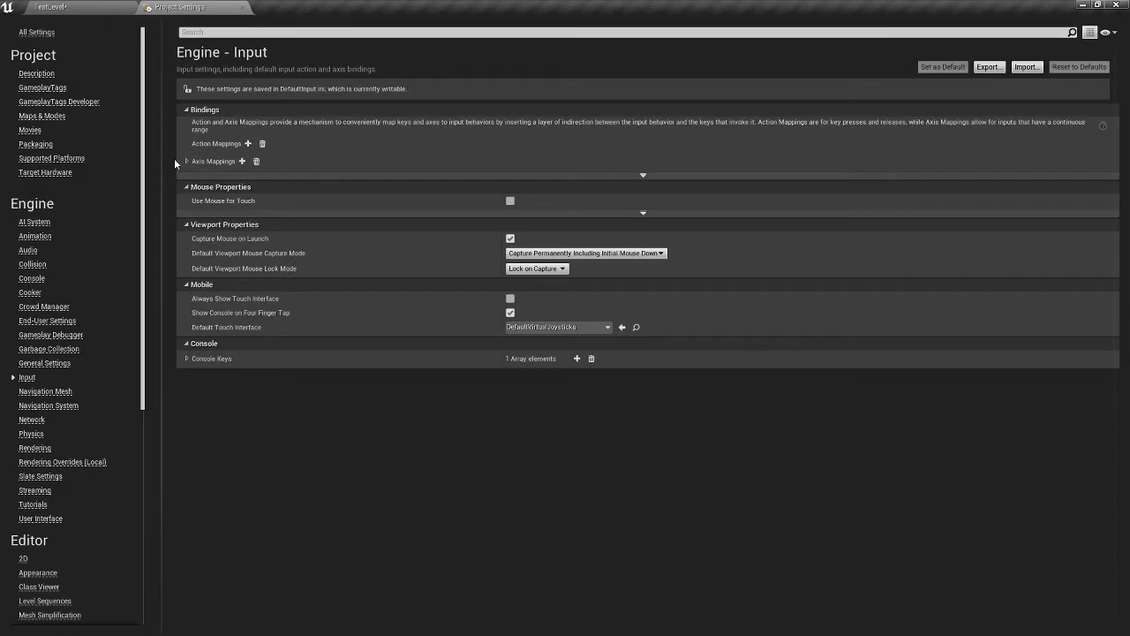
pyautogui.click(185, 160)
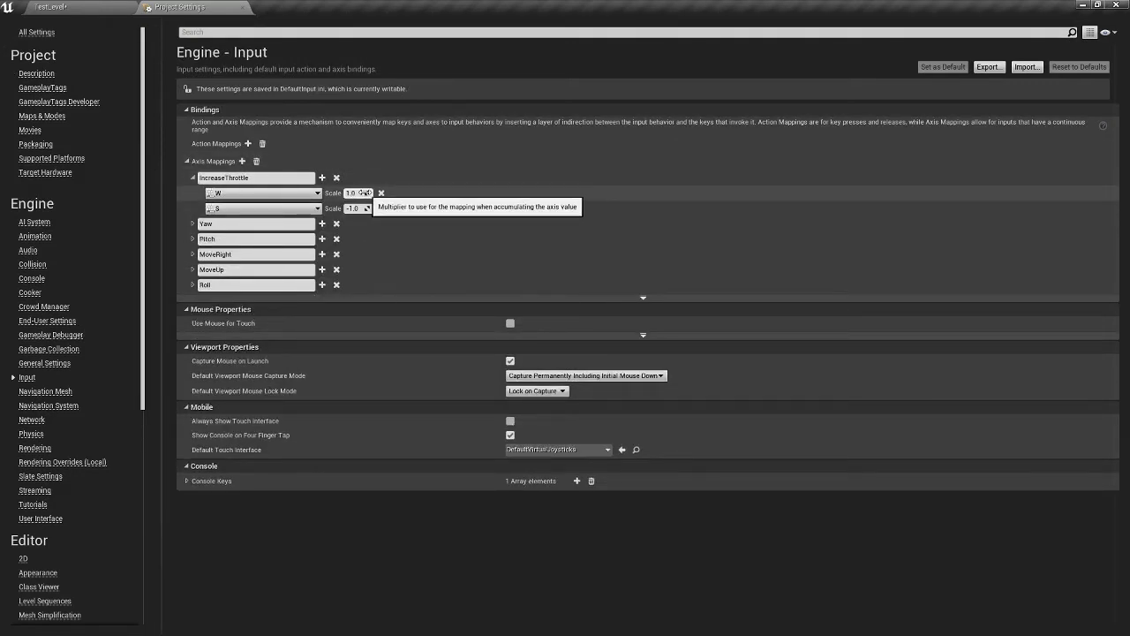
pyautogui.click(192, 222)
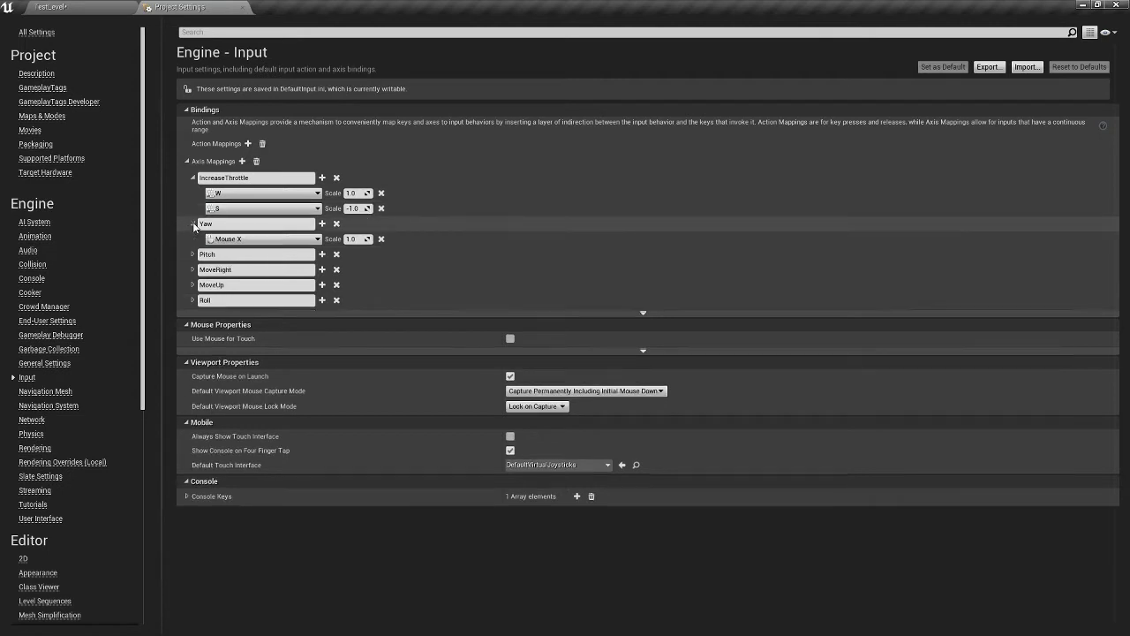
# Add Pitch on Mouse Y, MoveRight, MoveUp (Space Bar/Left Ctrl) and a Roll axis mapping.
pyautogui.click(194, 222)
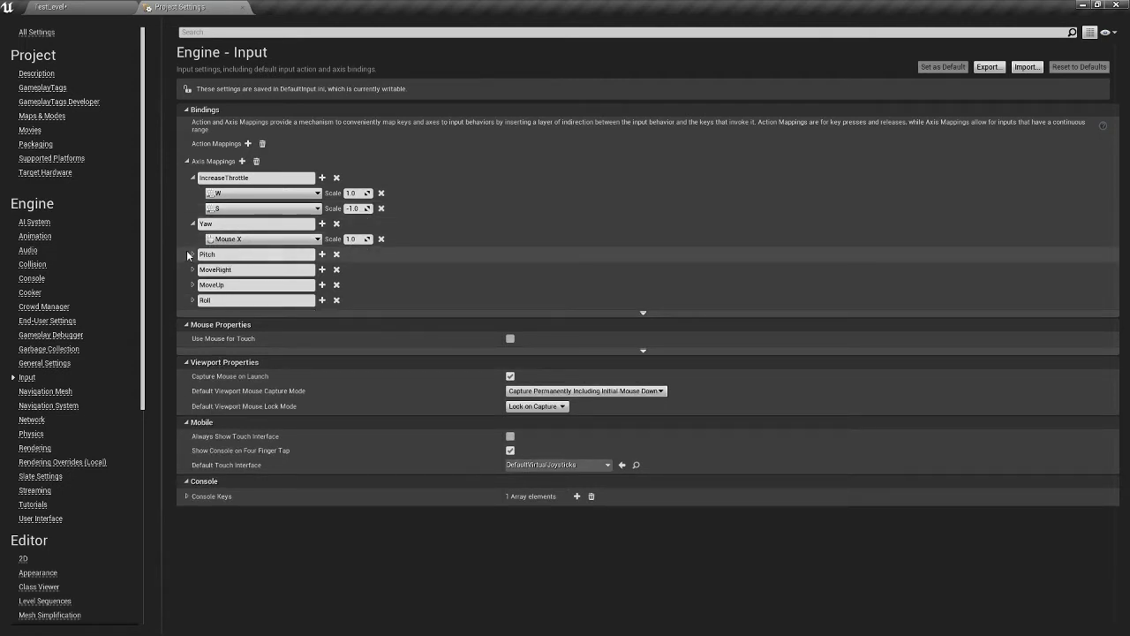
pyautogui.click(193, 254)
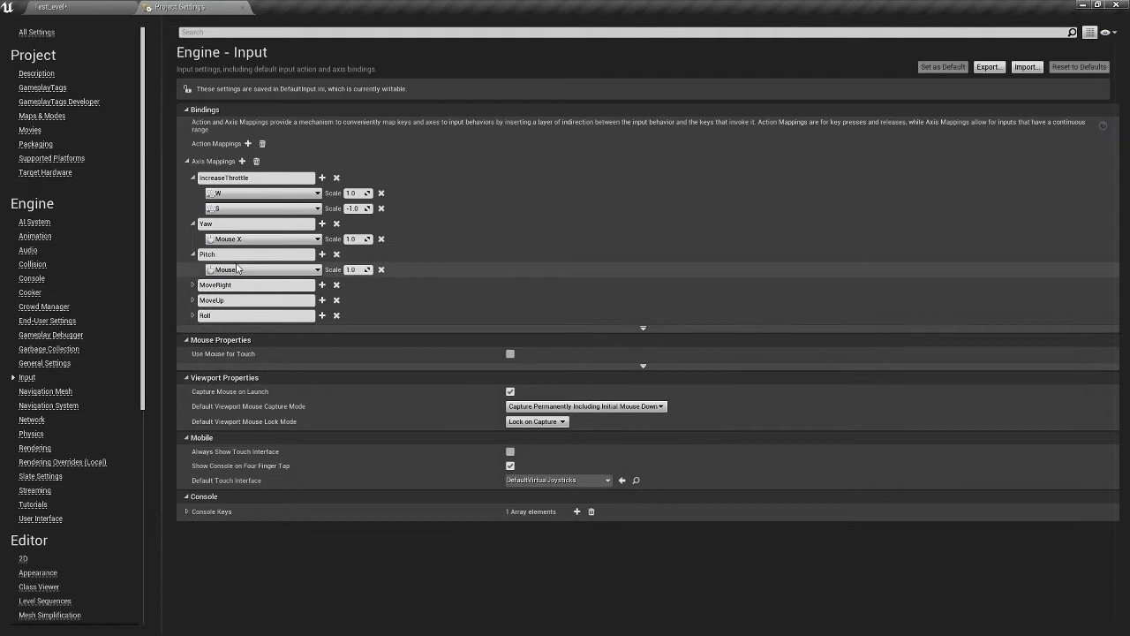
pyautogui.click(192, 284)
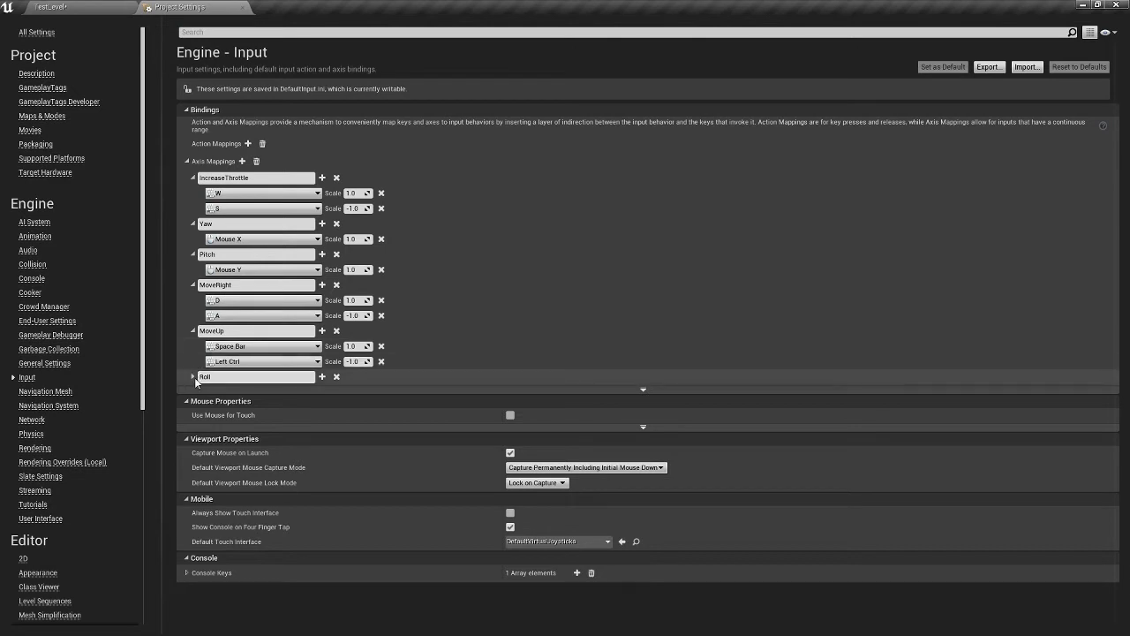
pyautogui.click(193, 378)
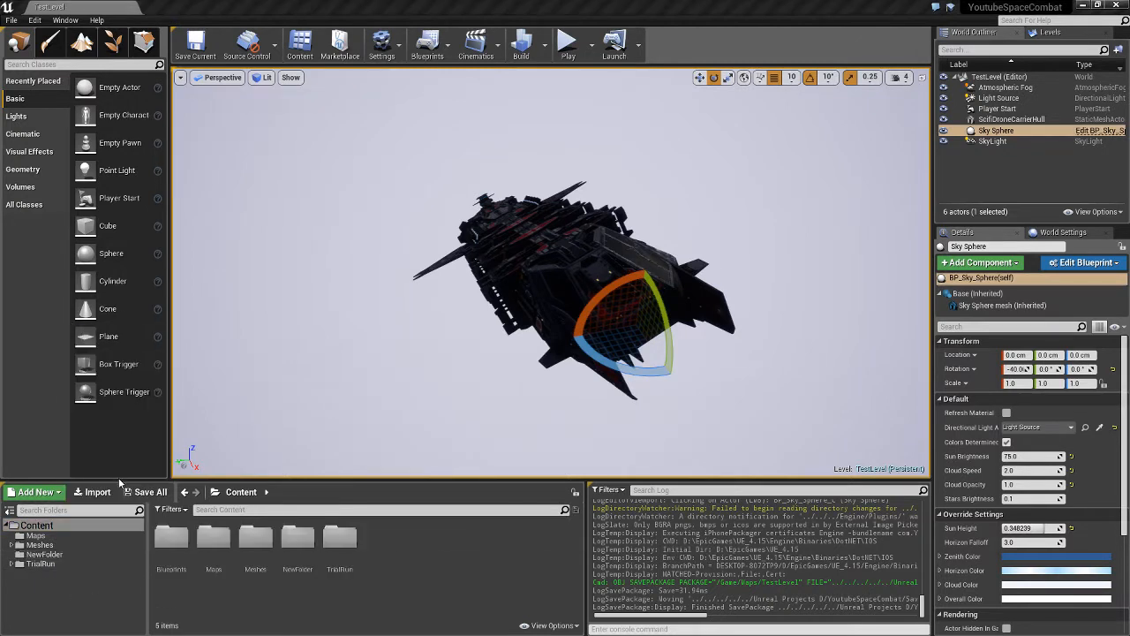
# Create a Pawn Blueprint Class named BaseShip in the Blueprints folder and open it.
pyautogui.click(171, 538)
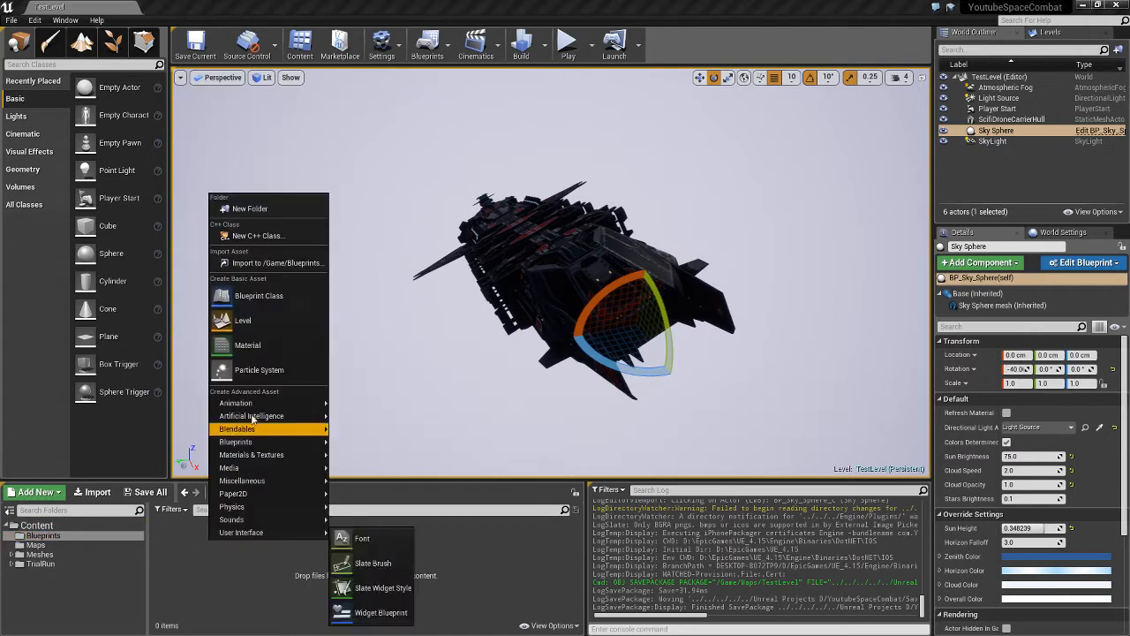
pyautogui.click(257, 295)
pyautogui.write('BaseShip')
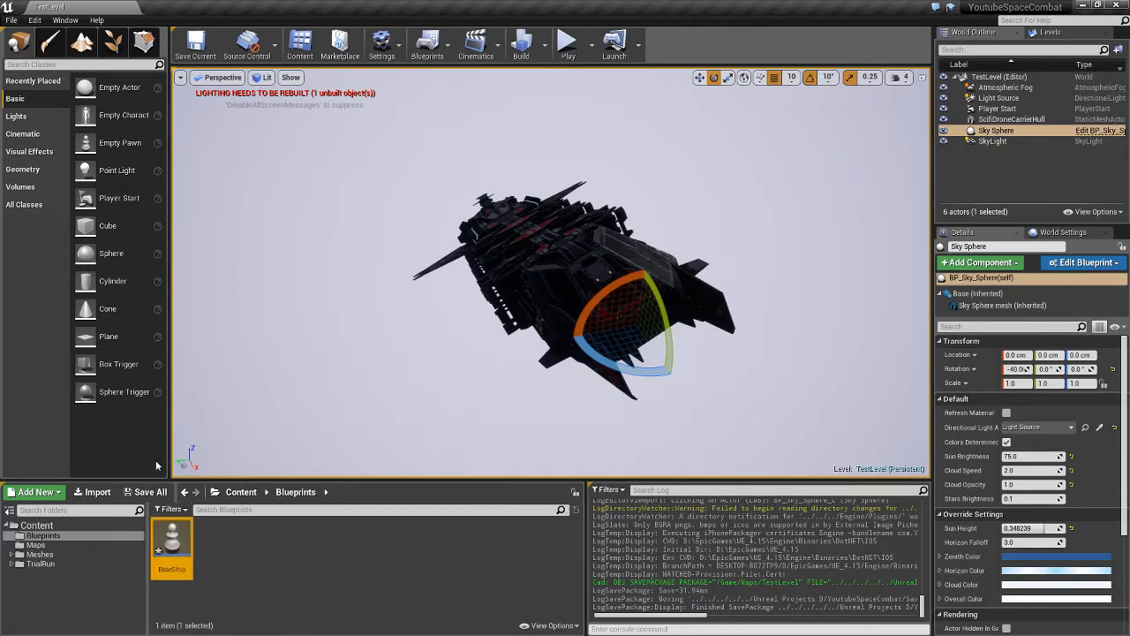
pyautogui.doubleClick(173, 538)
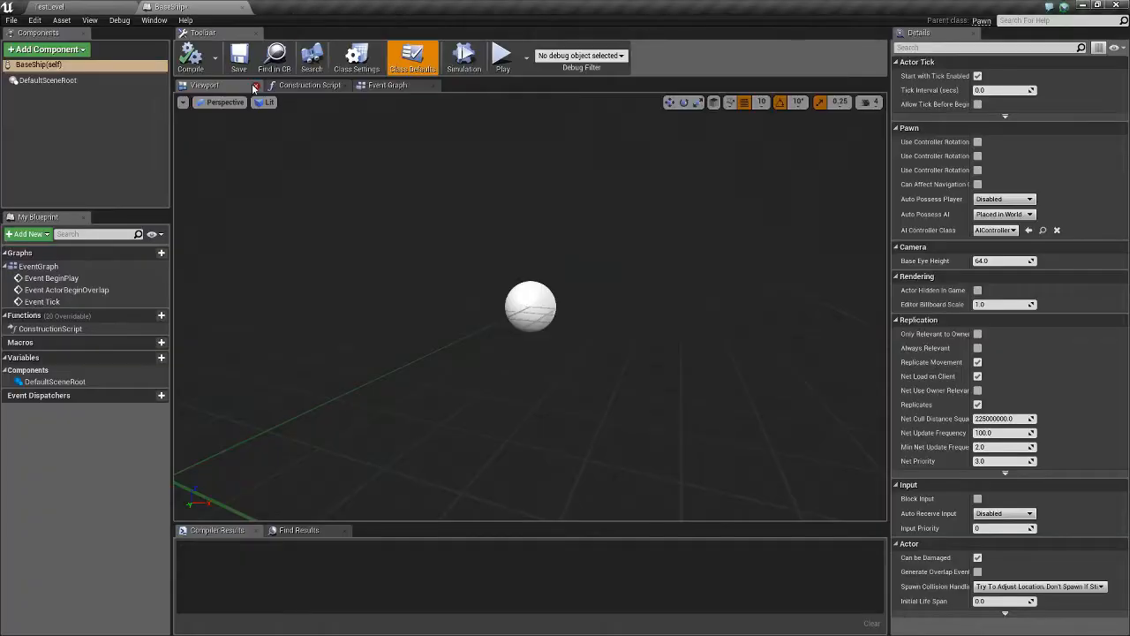
# Add a Static Mesh component named ShipMesh showing the spaceship model at scale 25.
pyautogui.click(387, 85)
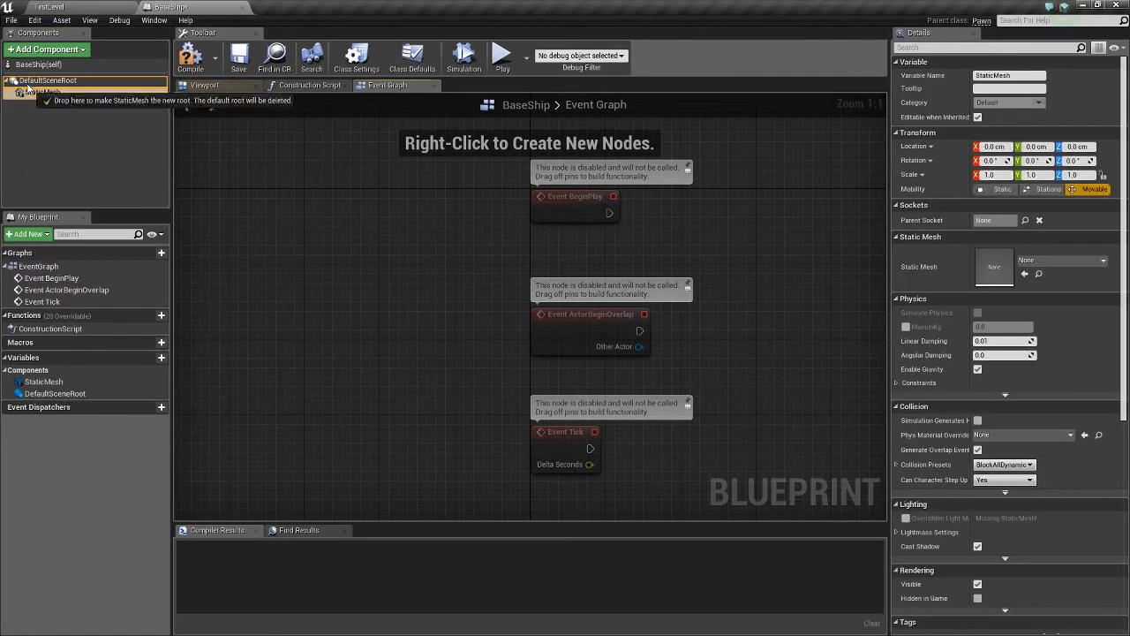
pyautogui.click(39, 81)
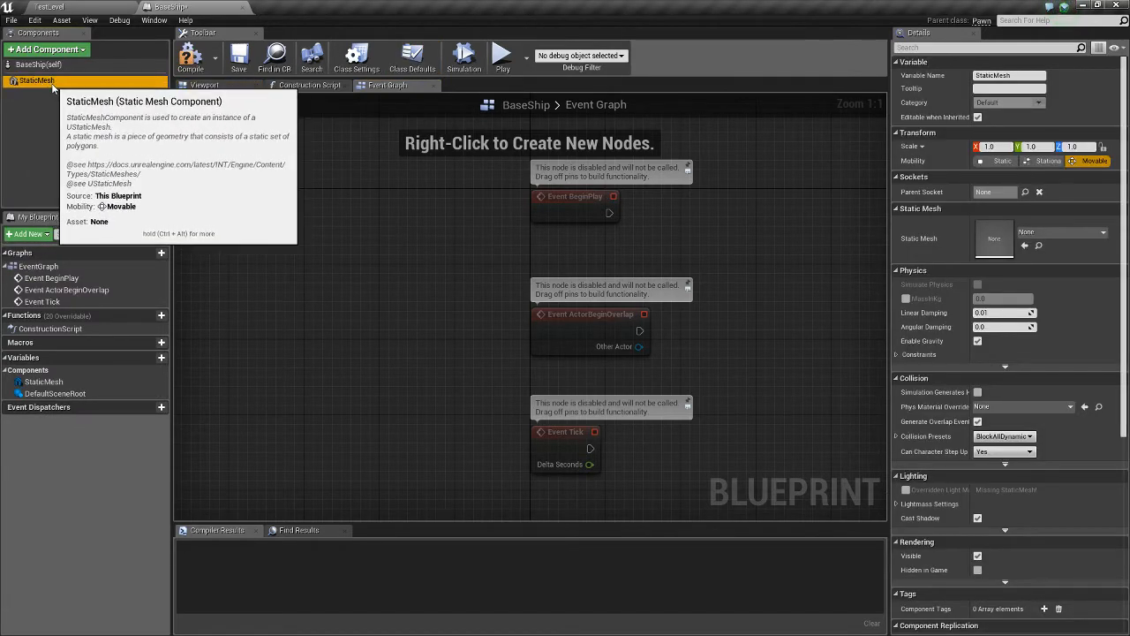
pyautogui.doubleClick(35, 82)
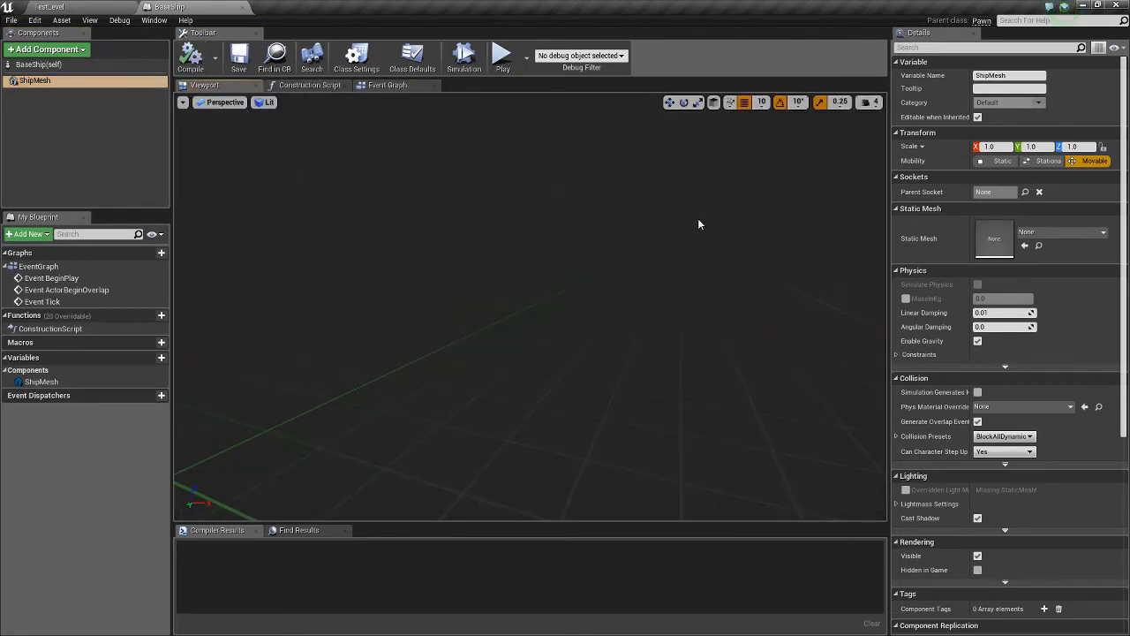
pyautogui.click(1102, 232)
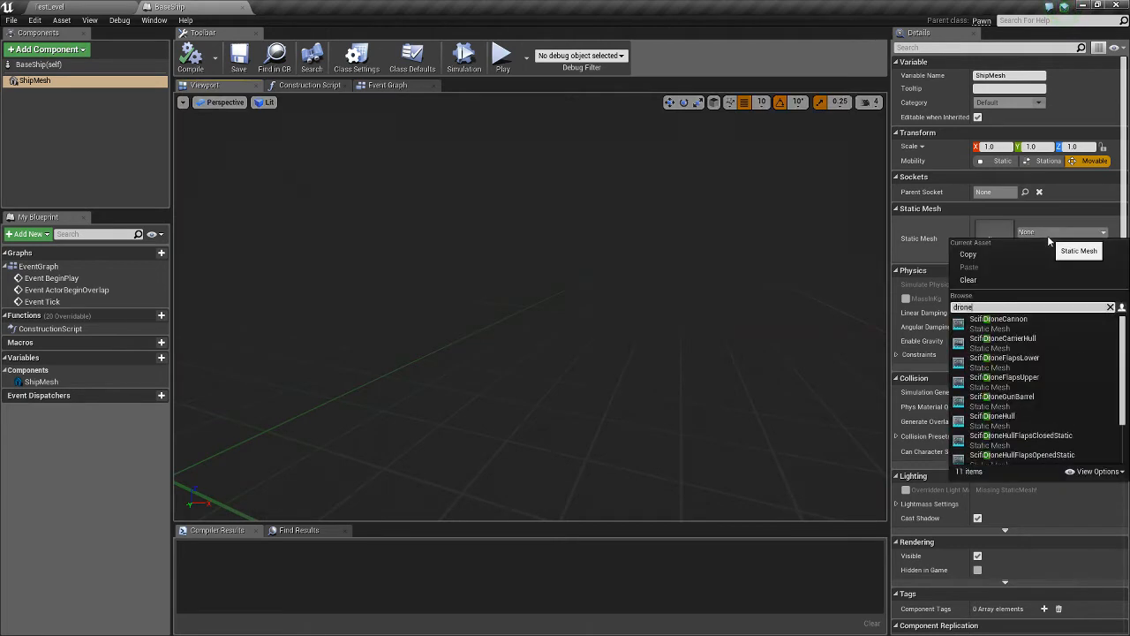
pyautogui.click(992, 416)
pyautogui.write('25')
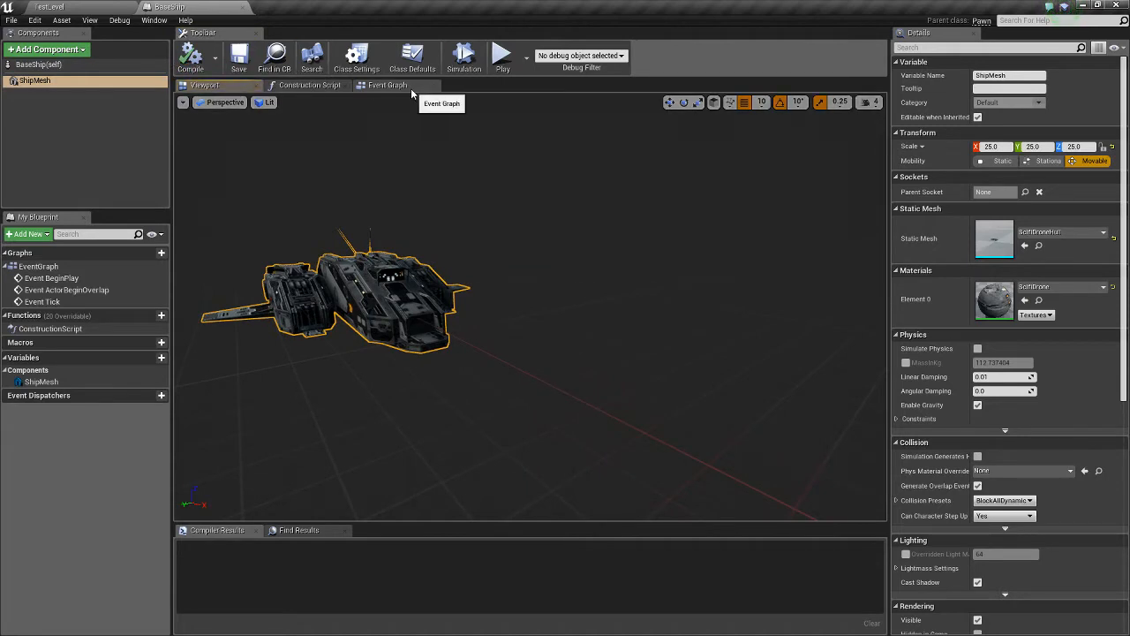
# Add float variables MaxSpeed, CurrentSpeed, DesiredSpeed and AccelerationInterp to the blueprint.
pyautogui.click(387, 84)
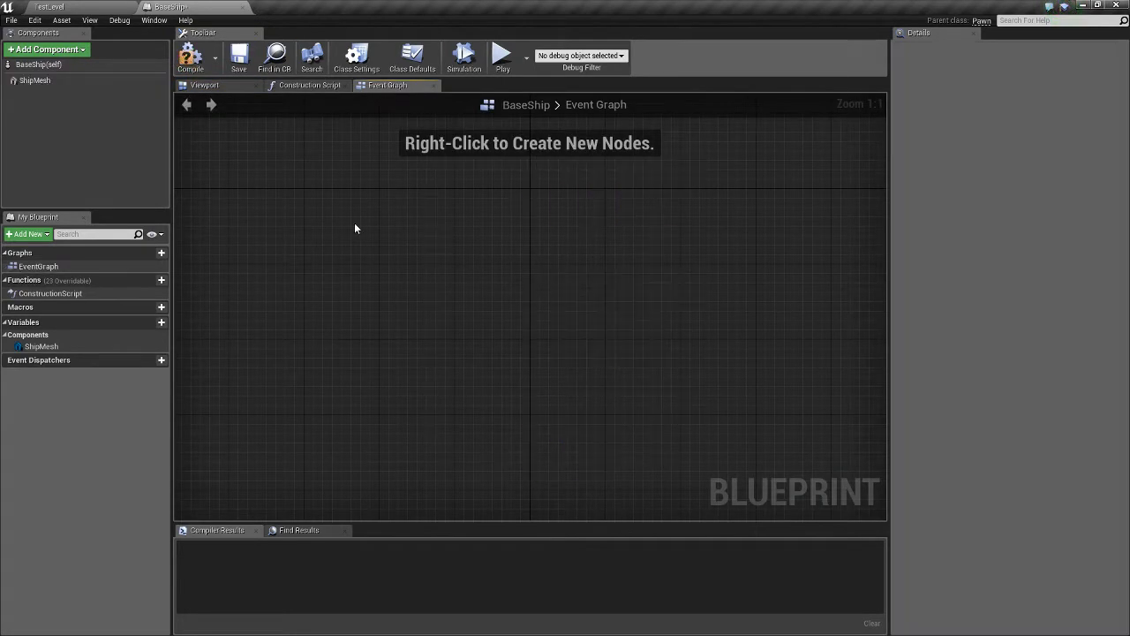
pyautogui.click(160, 322)
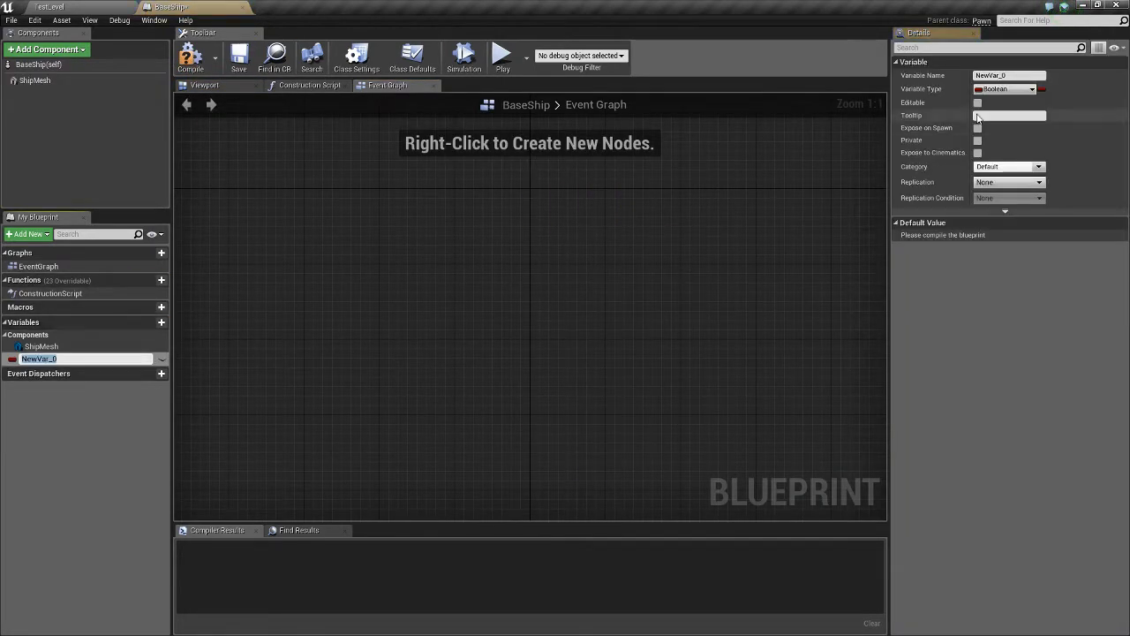
pyautogui.click(1007, 88)
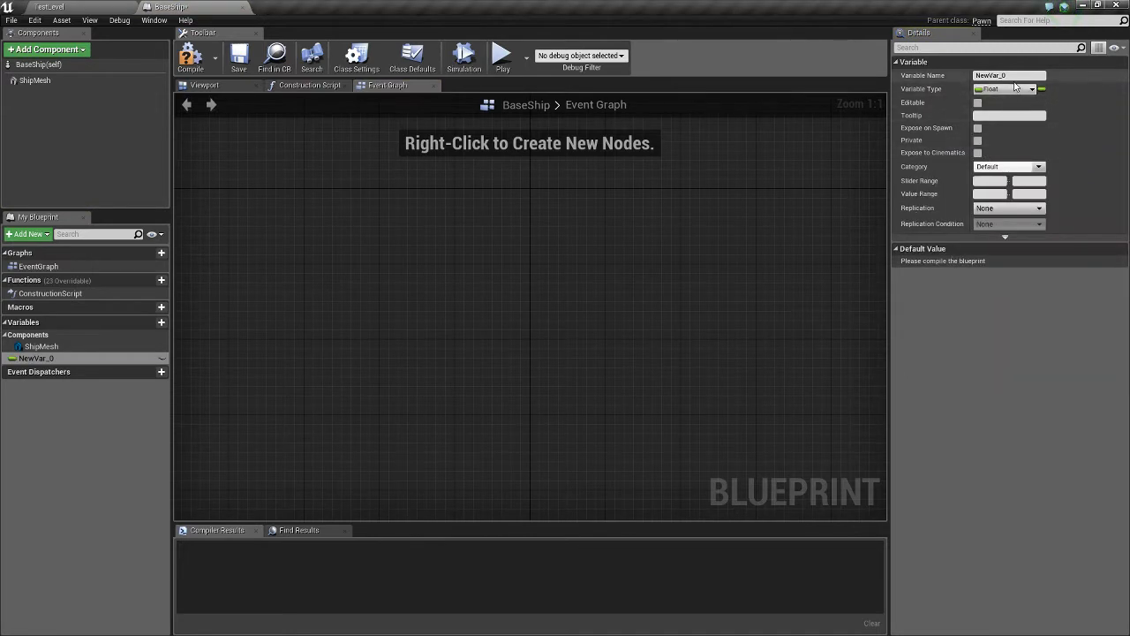
pyautogui.write('MaxSpeed')
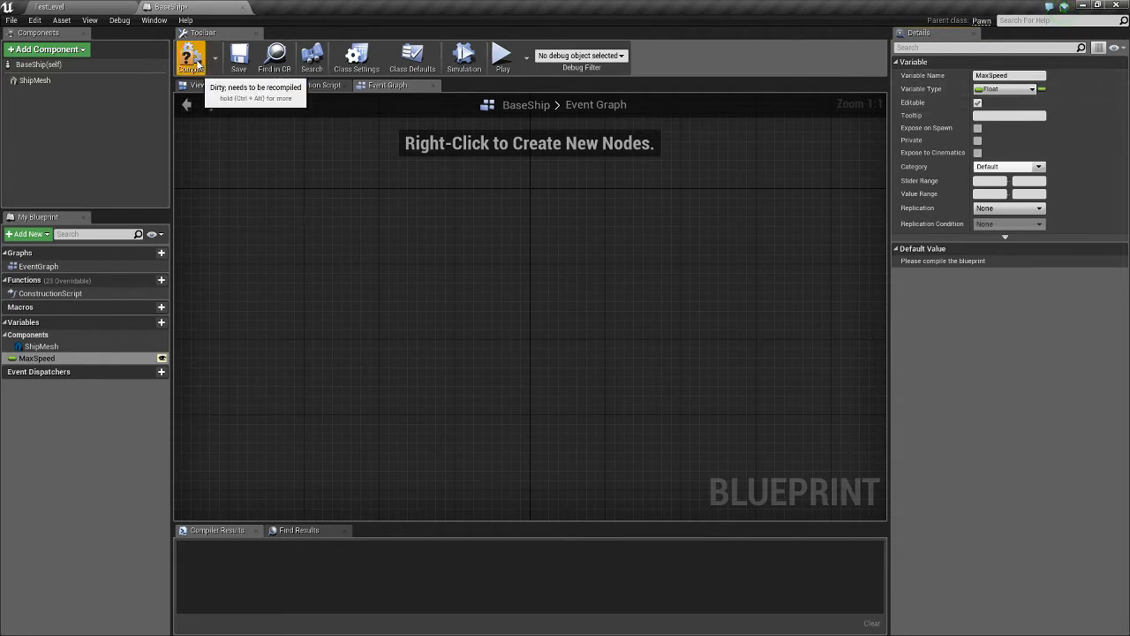
pyautogui.moveTo(238, 55)
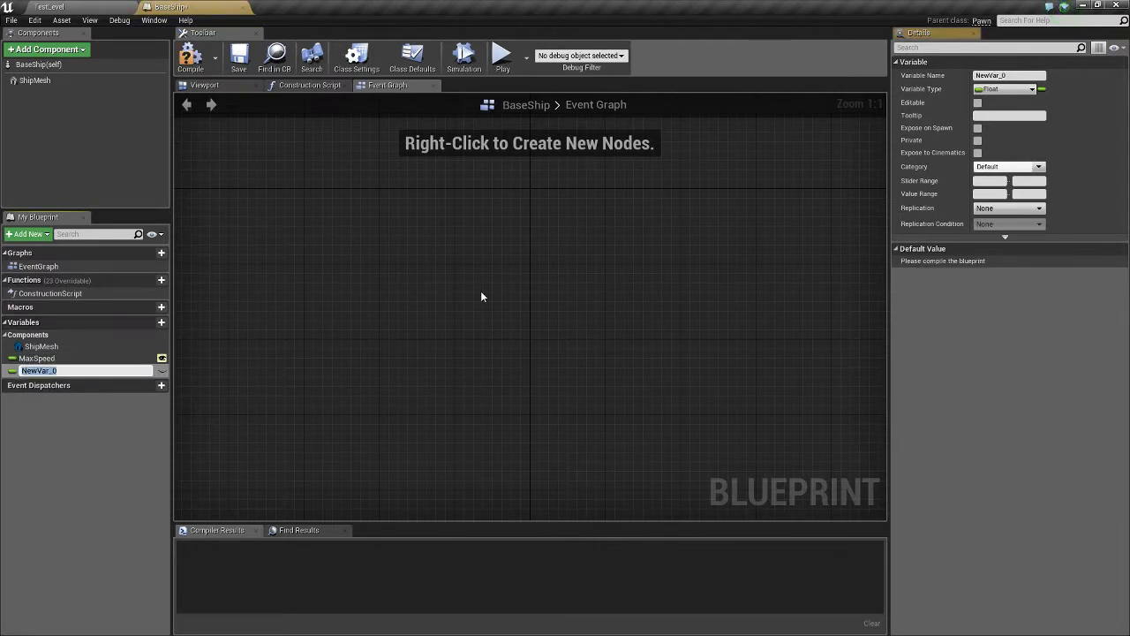
pyautogui.write('CurrentCp')
pyautogui.write('DesiredSpeed')
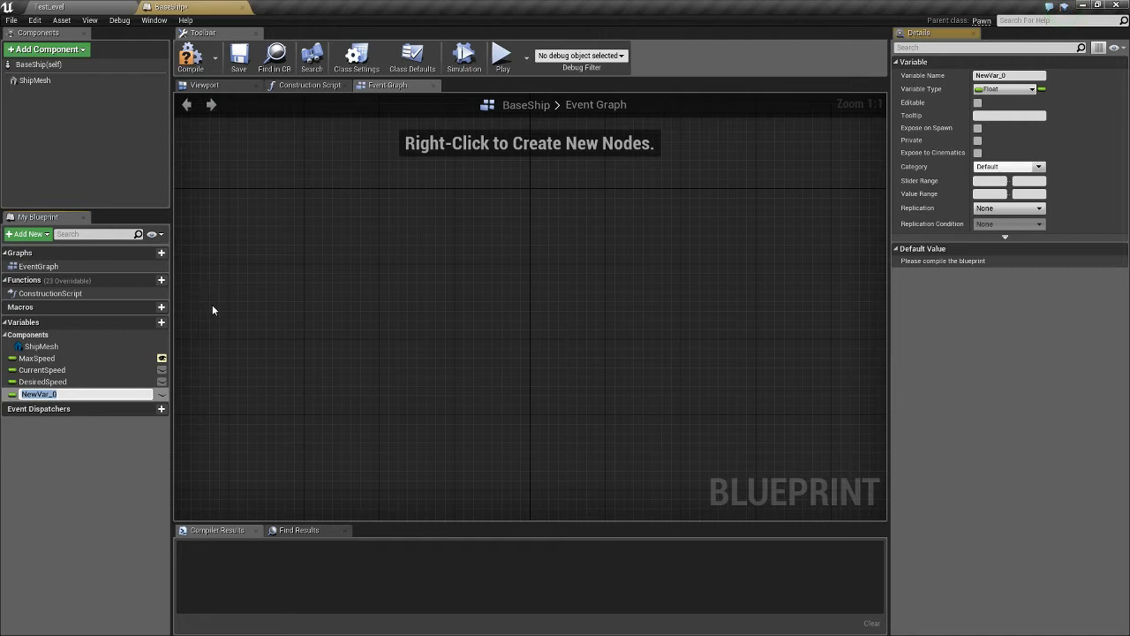
pyautogui.write('AccelerationInterp')
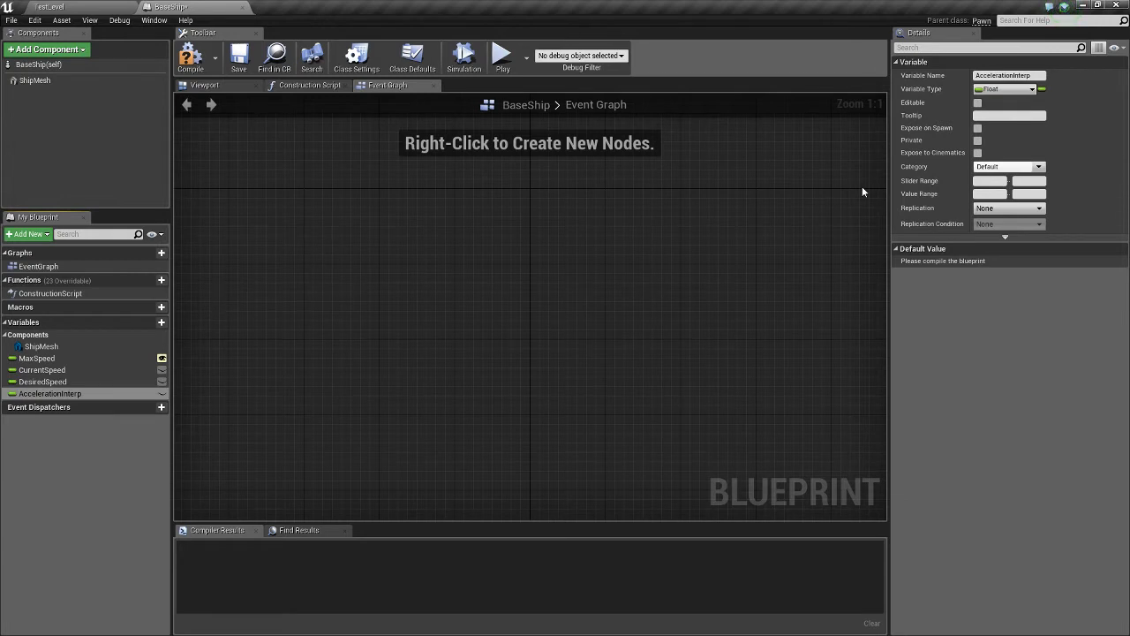
# Set the MaxSpeed variable's default value to 75.0.
pyautogui.click(42, 369)
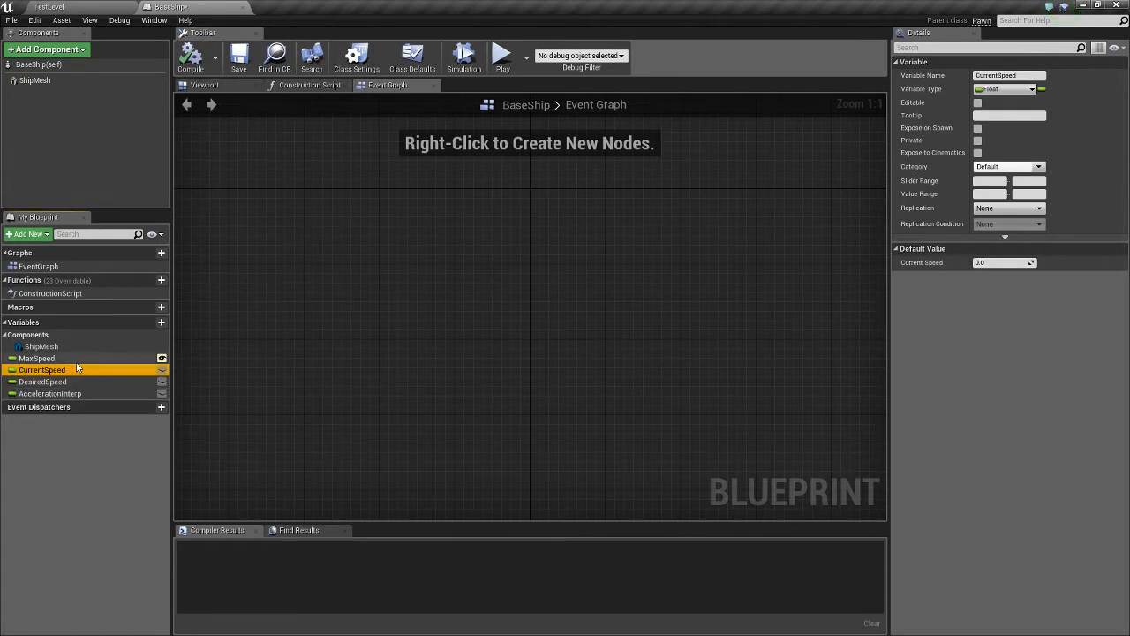
pyautogui.click(37, 357)
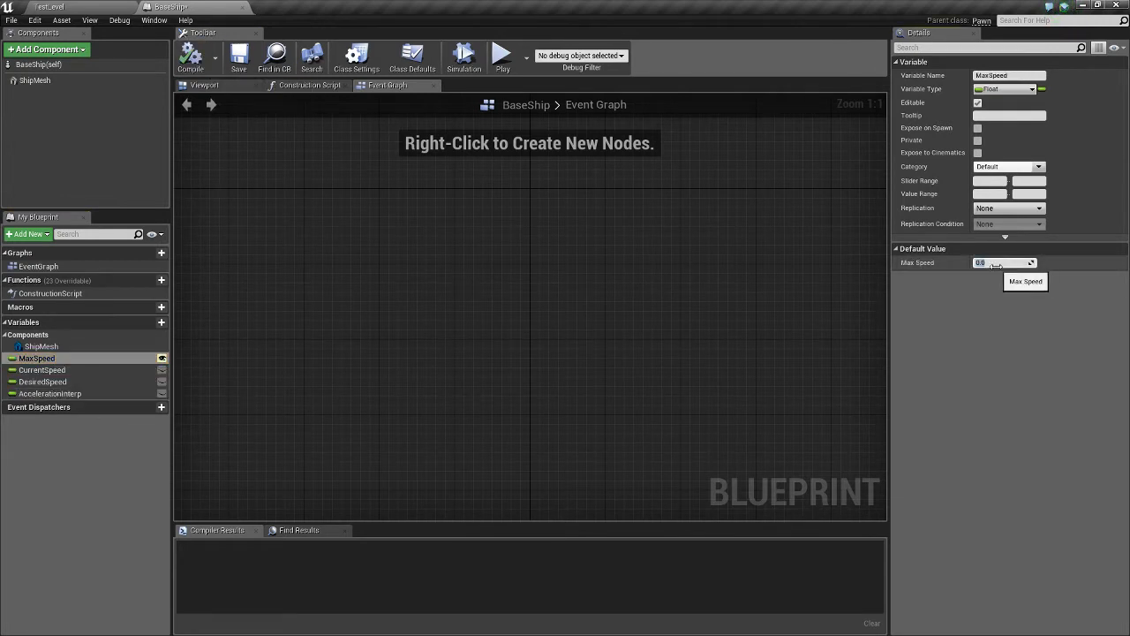
pyautogui.write('75.0')
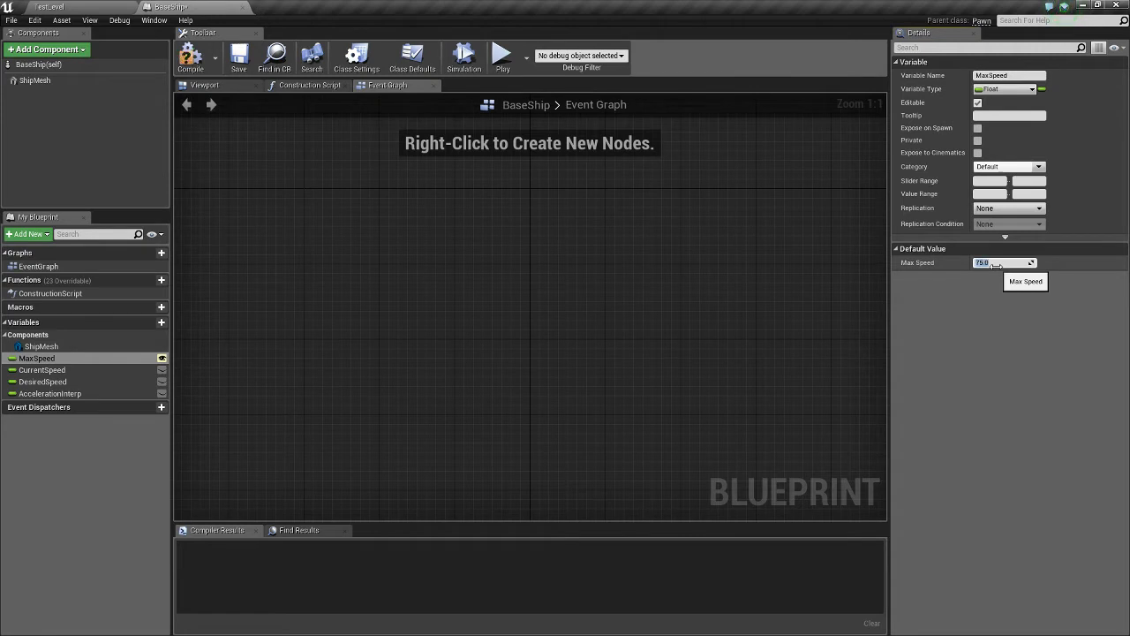
pyautogui.click(50, 392)
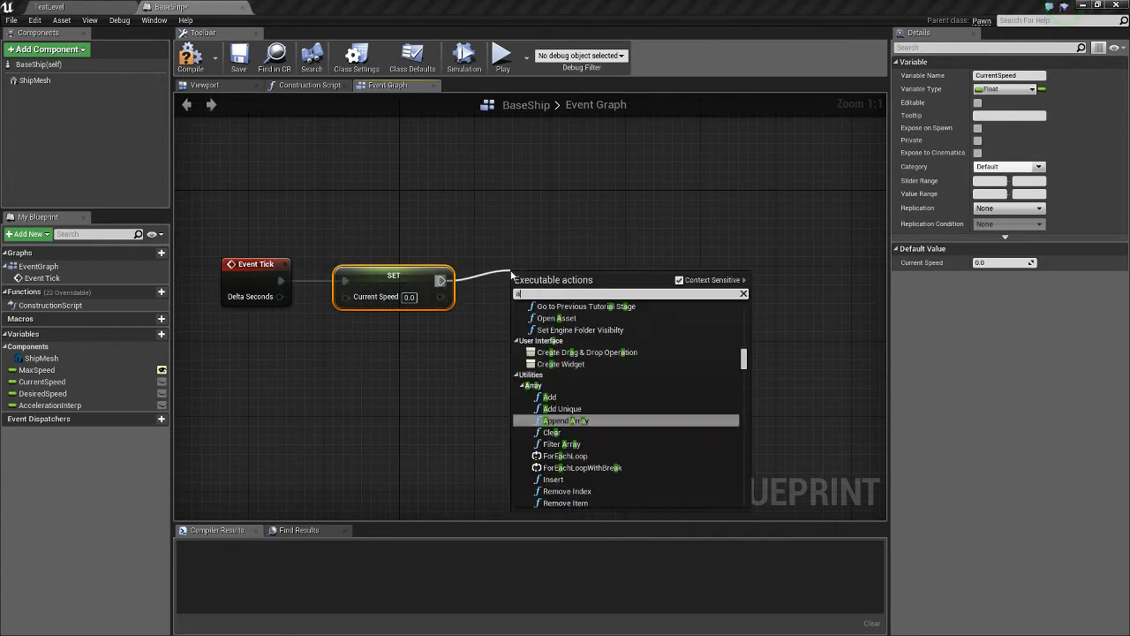
# After Set CurrentSpeed, add AddActorLocalOffset with split Delta Location and an FInterp To for the speed.
pyautogui.write('add actor local')
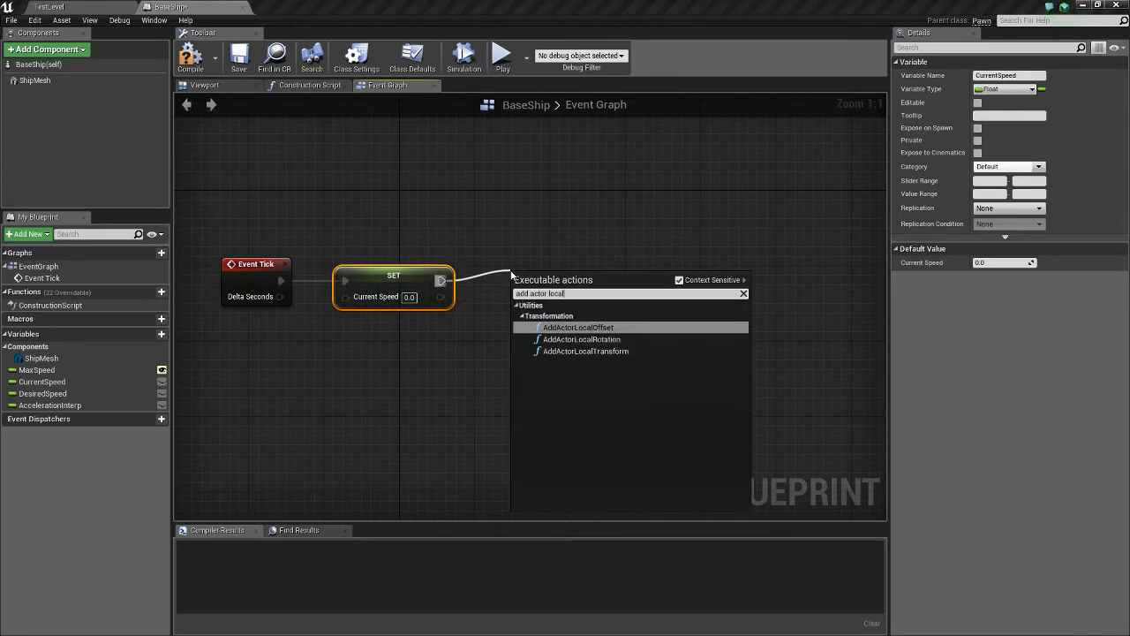
pyautogui.click(579, 327)
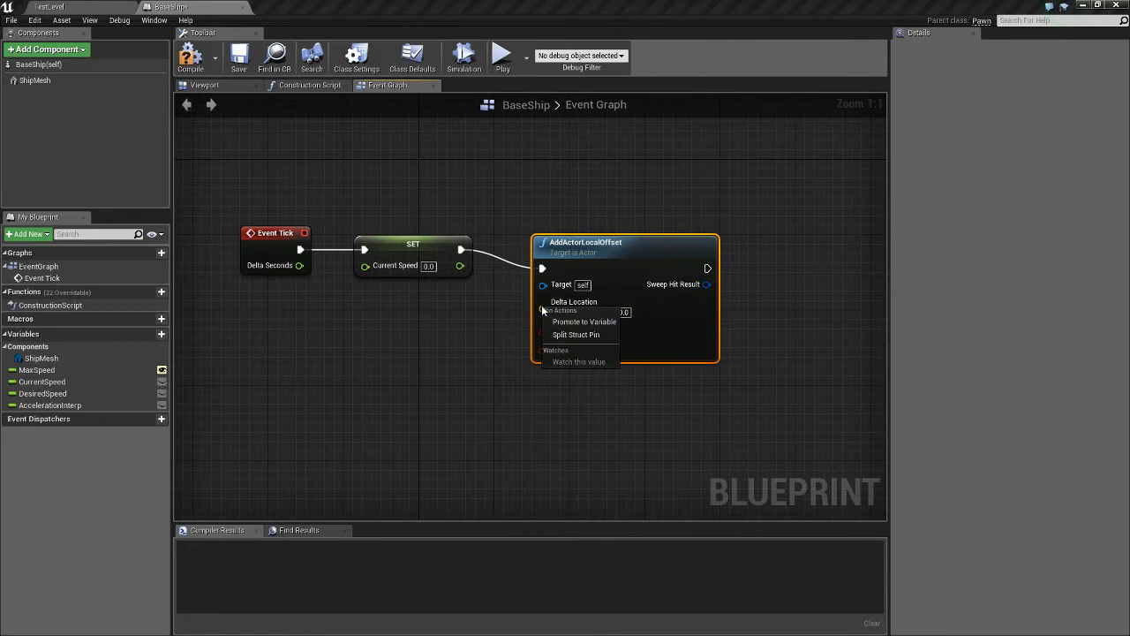
pyautogui.click(576, 335)
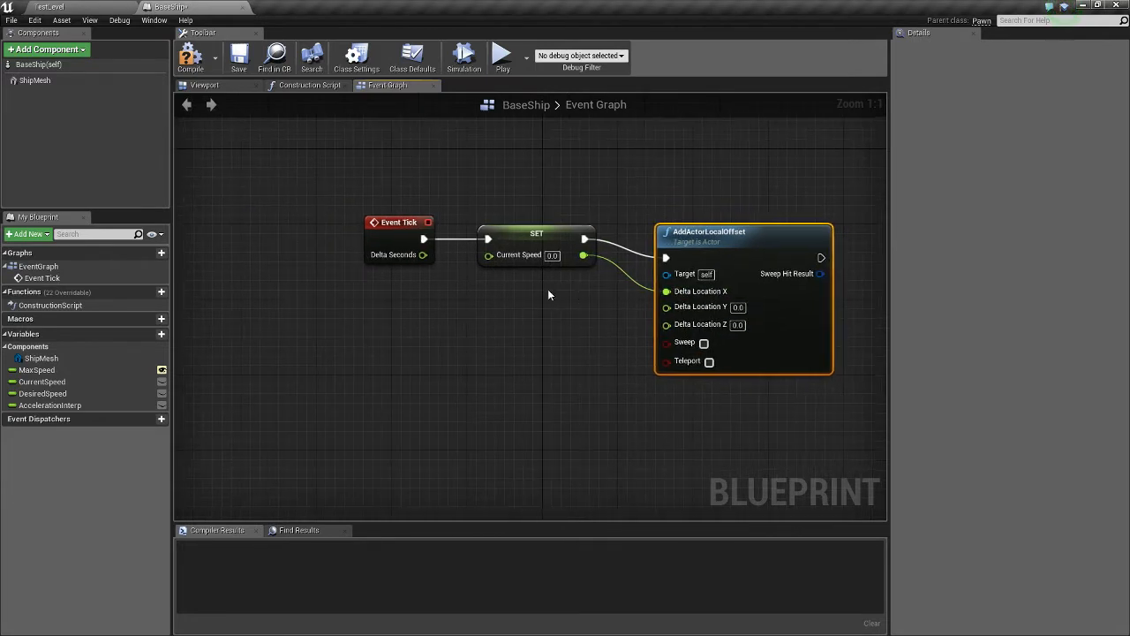
pyautogui.moveTo(583, 254); pyautogui.dragTo(601, 375)
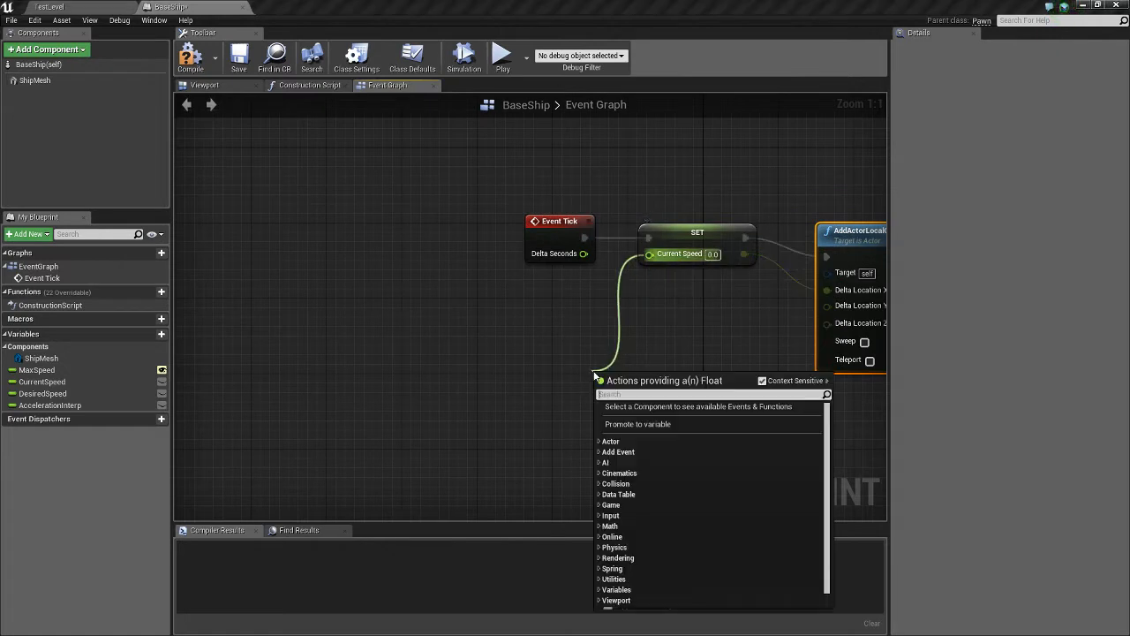
pyautogui.write('finterp')
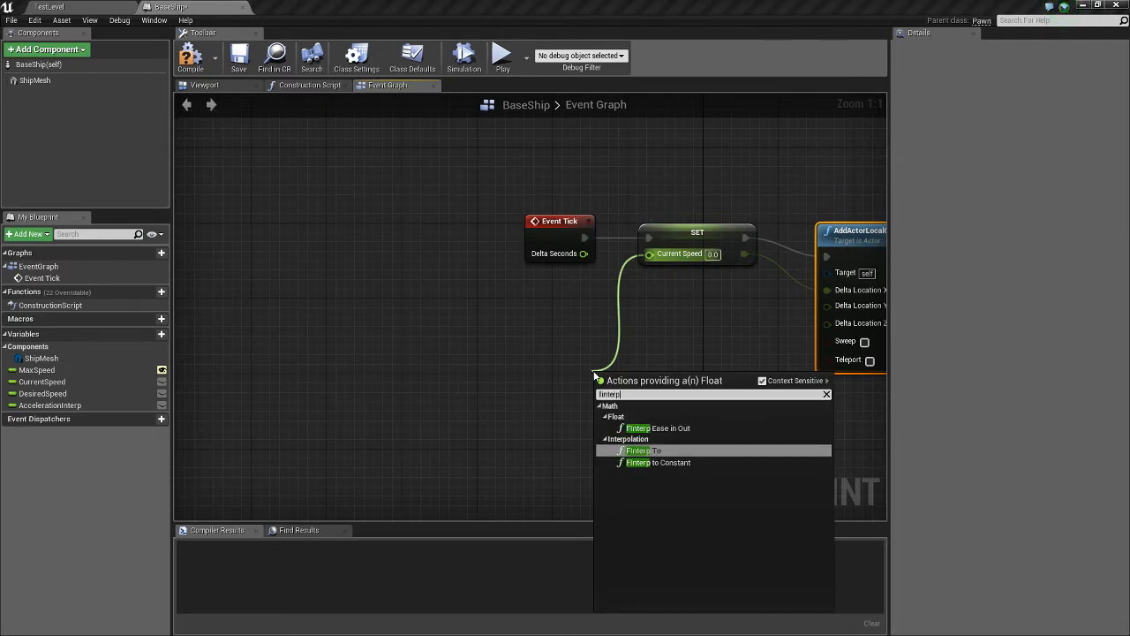
pyautogui.click(643, 451)
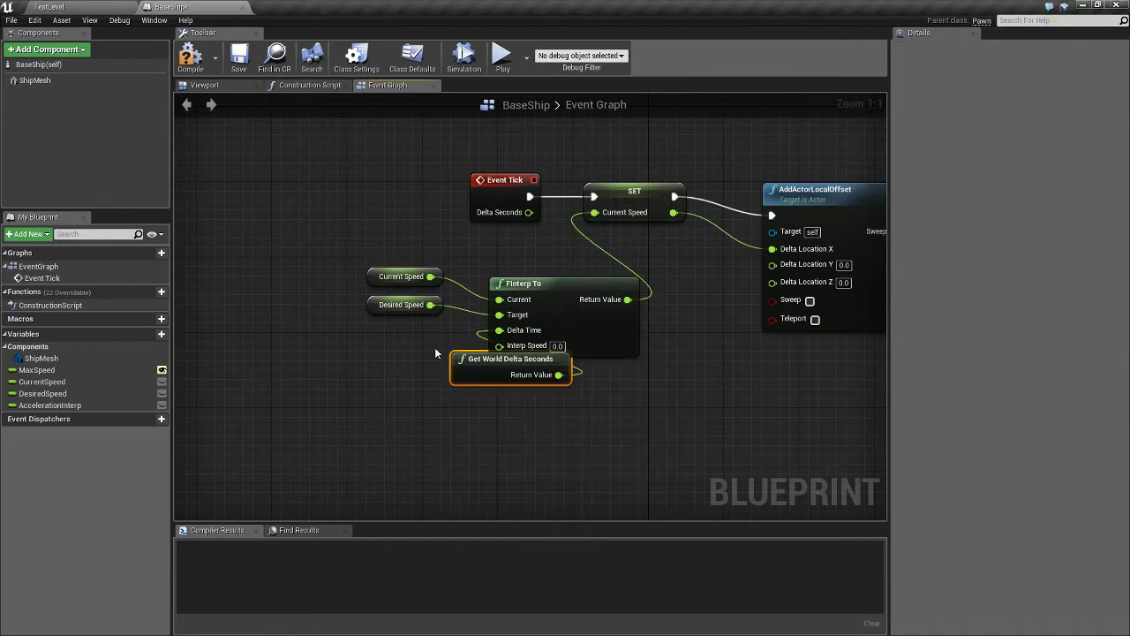
# Feed Get World Delta Seconds and AccelerationInterp into FInterp To, then add the InputAxis IncreaseThrottle event.
pyautogui.moveTo(510, 358); pyautogui.dragTo(388, 330)
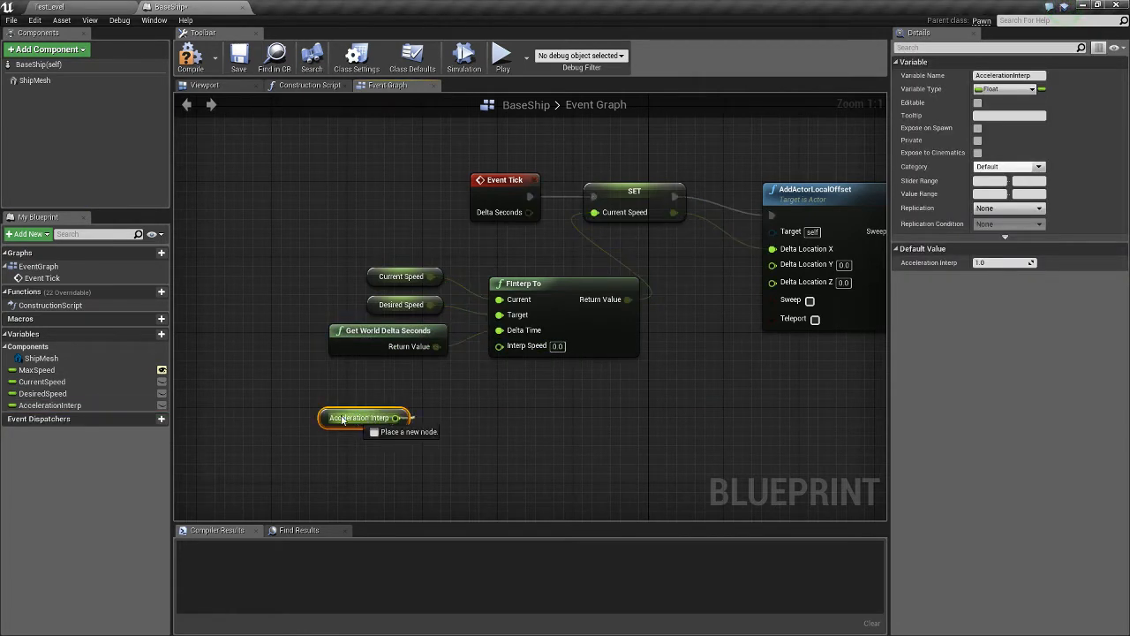
pyautogui.moveTo(395, 417); pyautogui.dragTo(433, 392)
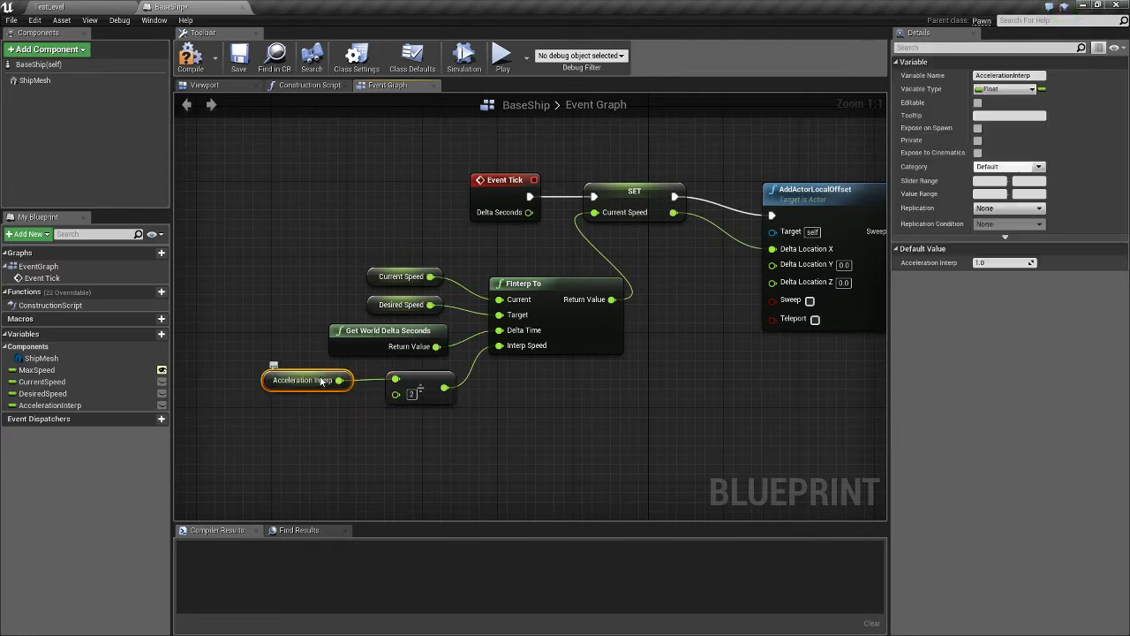
pyautogui.scroll(-3)
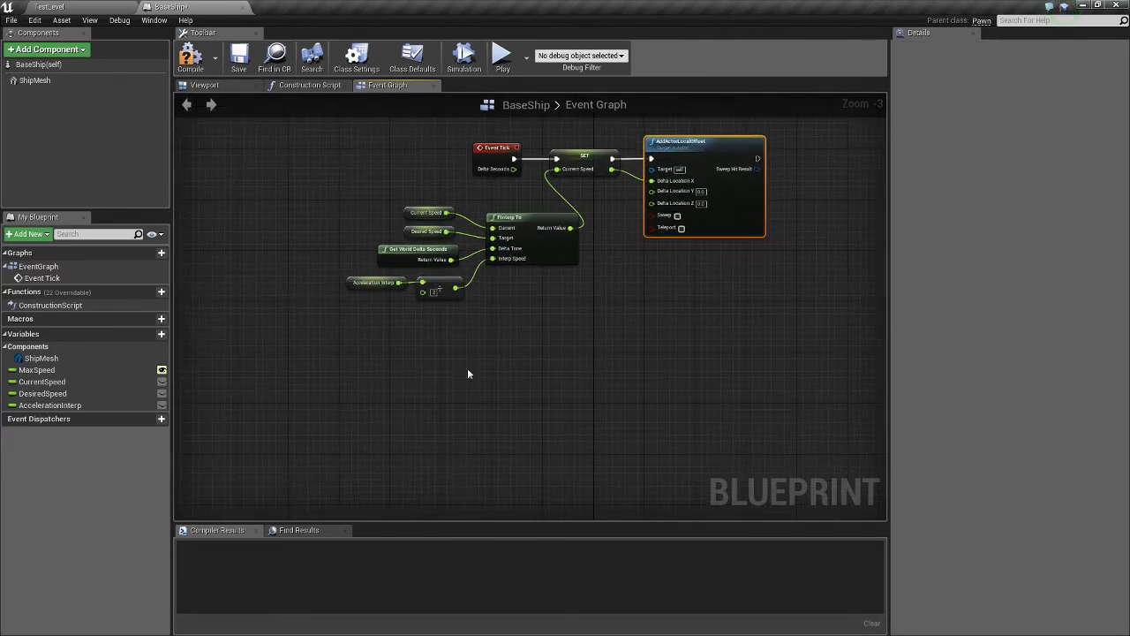
pyautogui.rightClick(468, 375)
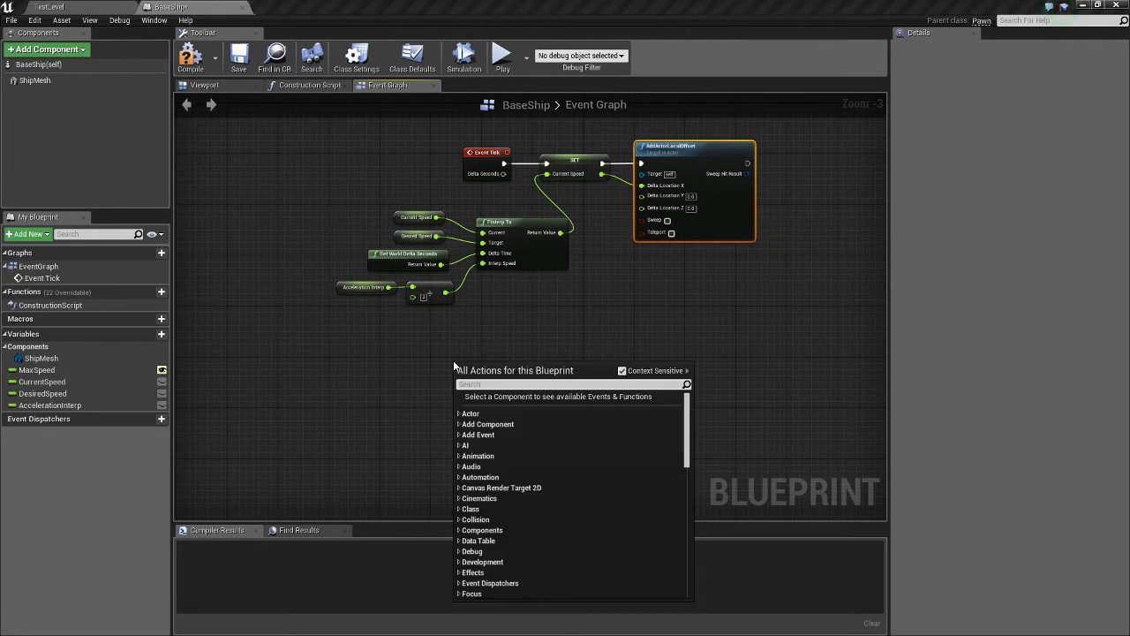
pyautogui.write('mov')
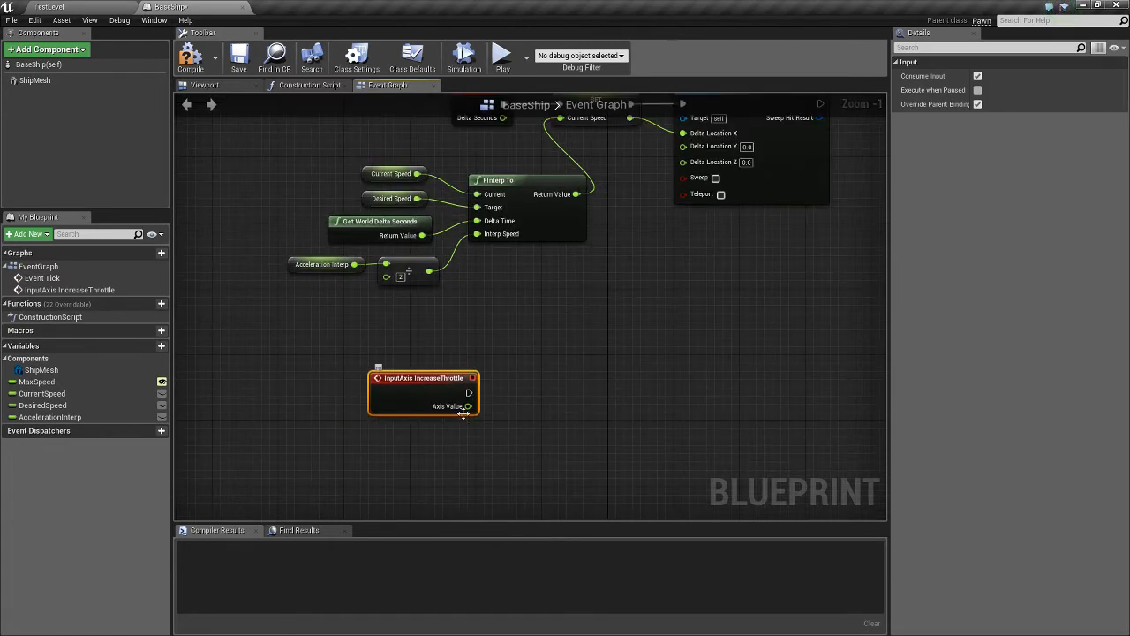
# Branch on the throttle axis and set DesiredSpeed from an FInterp To starting at DesiredSpeed; reopen Base_Ship.
pyautogui.moveTo(470, 407); pyautogui.dragTo(526, 410)
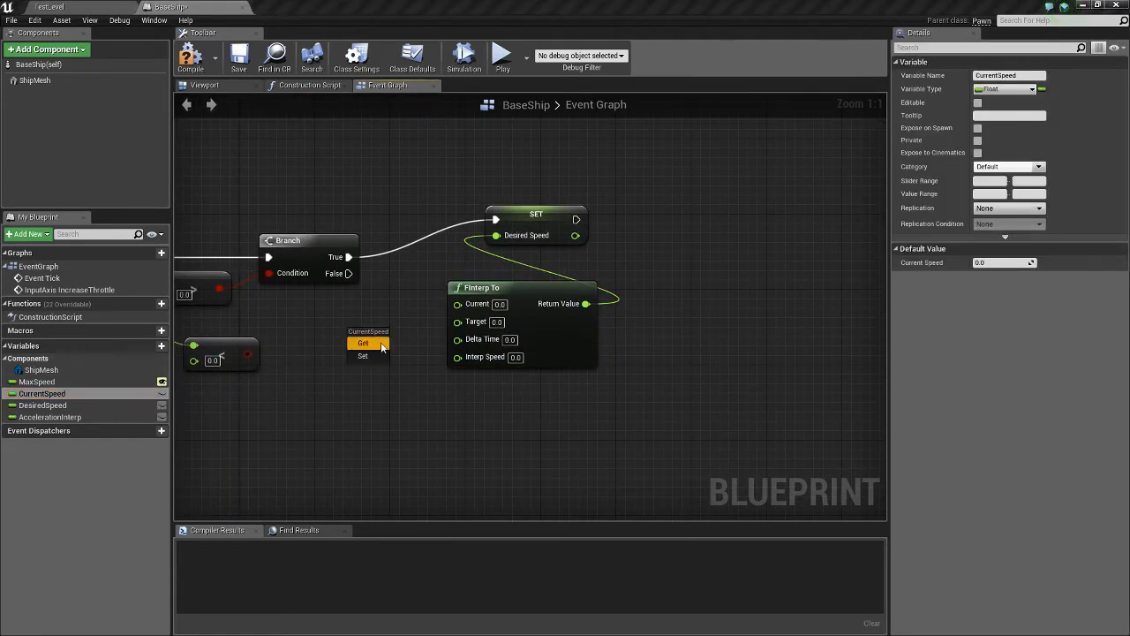
pyautogui.moveTo(369, 343)
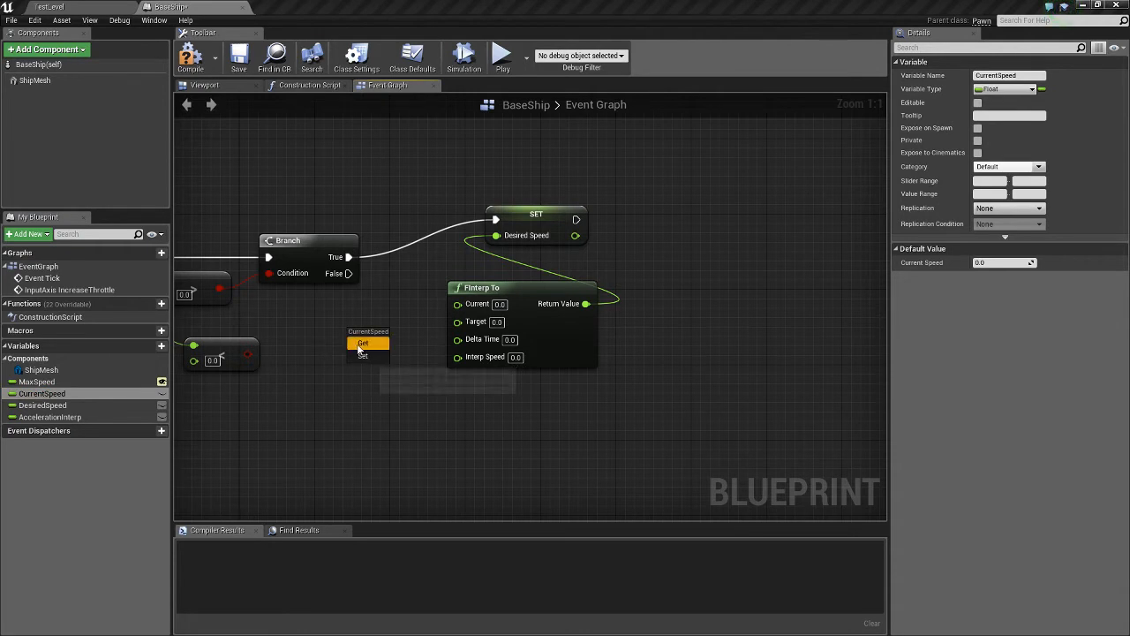
pyautogui.click(43, 404)
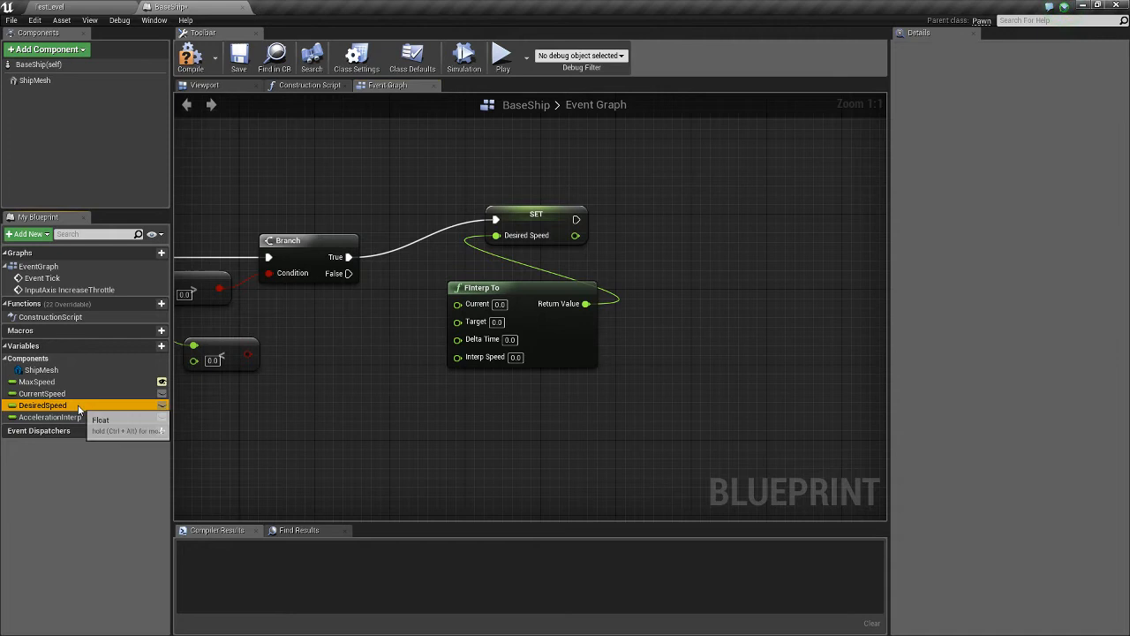
pyautogui.moveTo(42, 404); pyautogui.dragTo(364, 307)
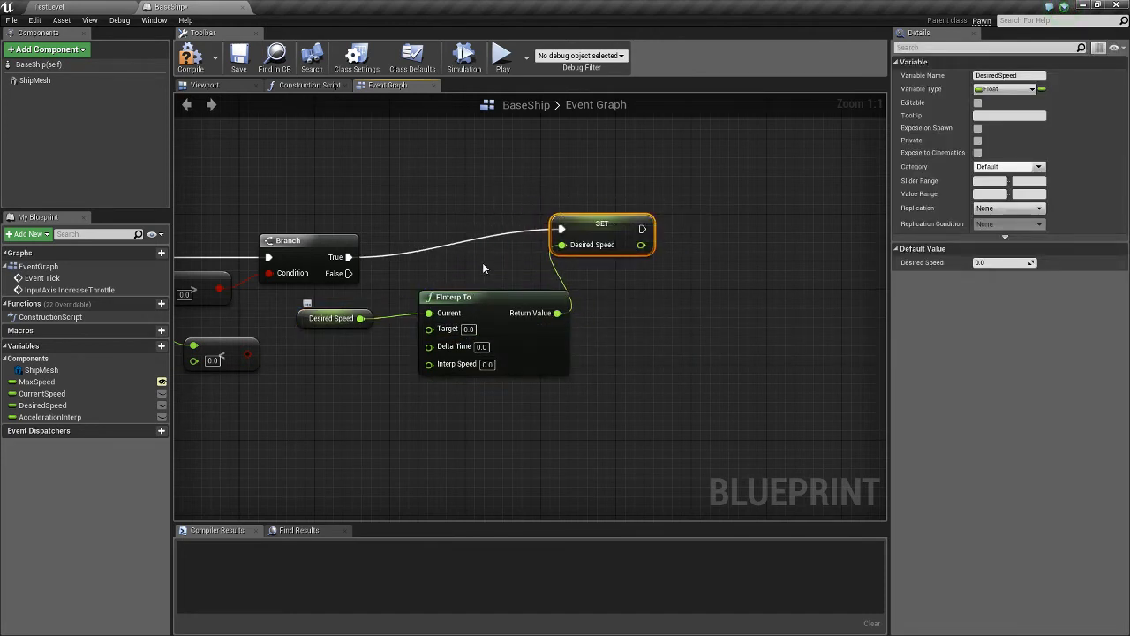
pyautogui.scroll(-3)
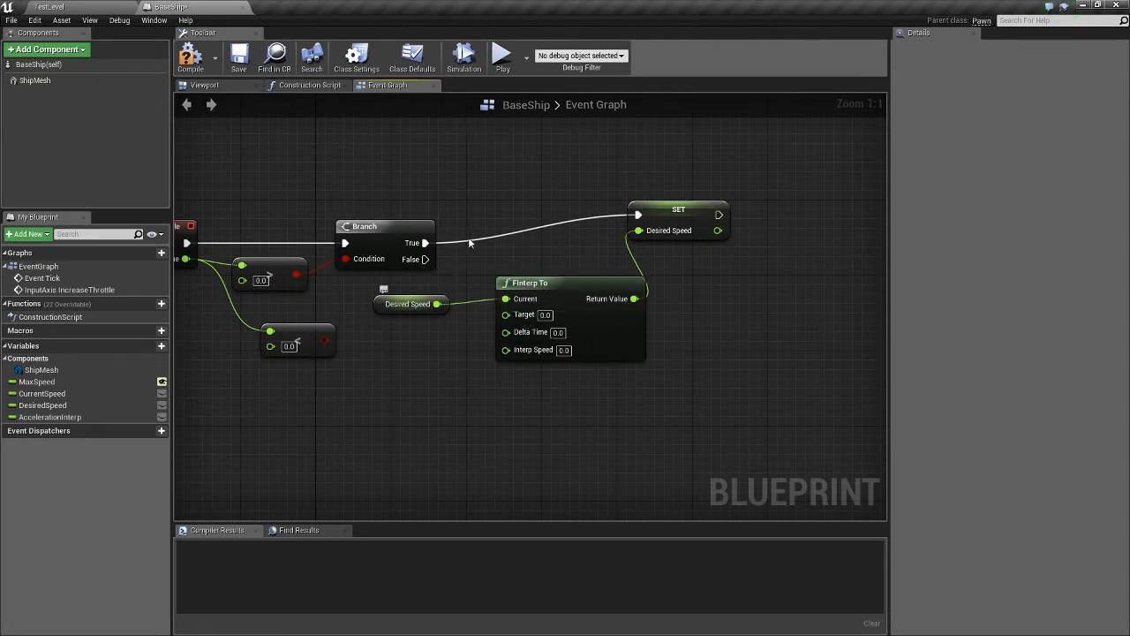
pyautogui.click(50, 7)
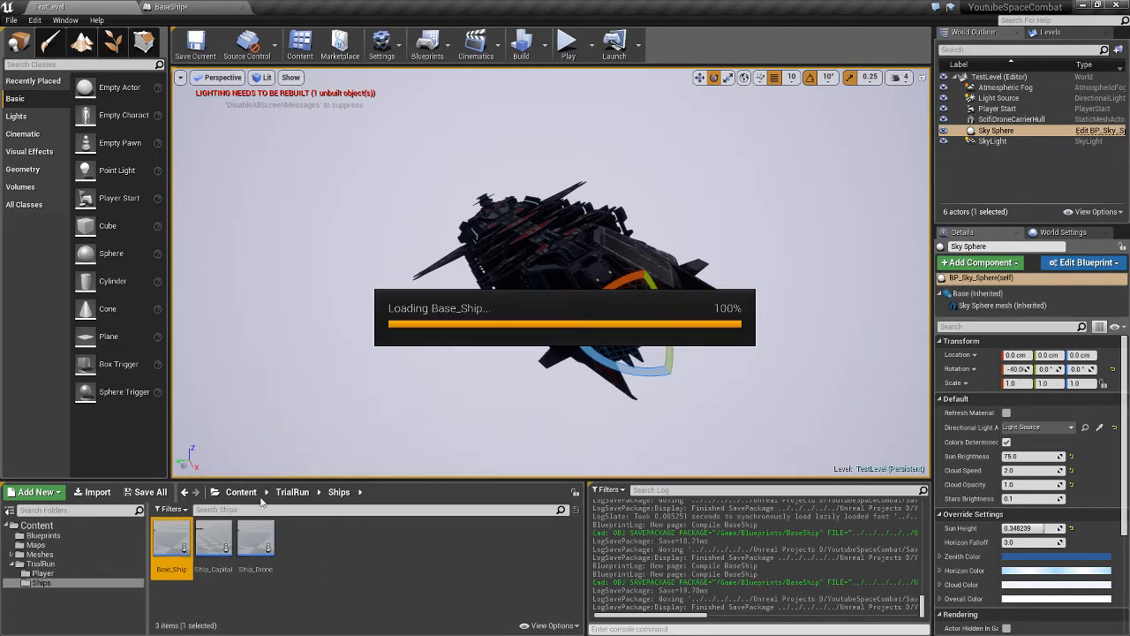
pyautogui.doubleClick(171, 539)
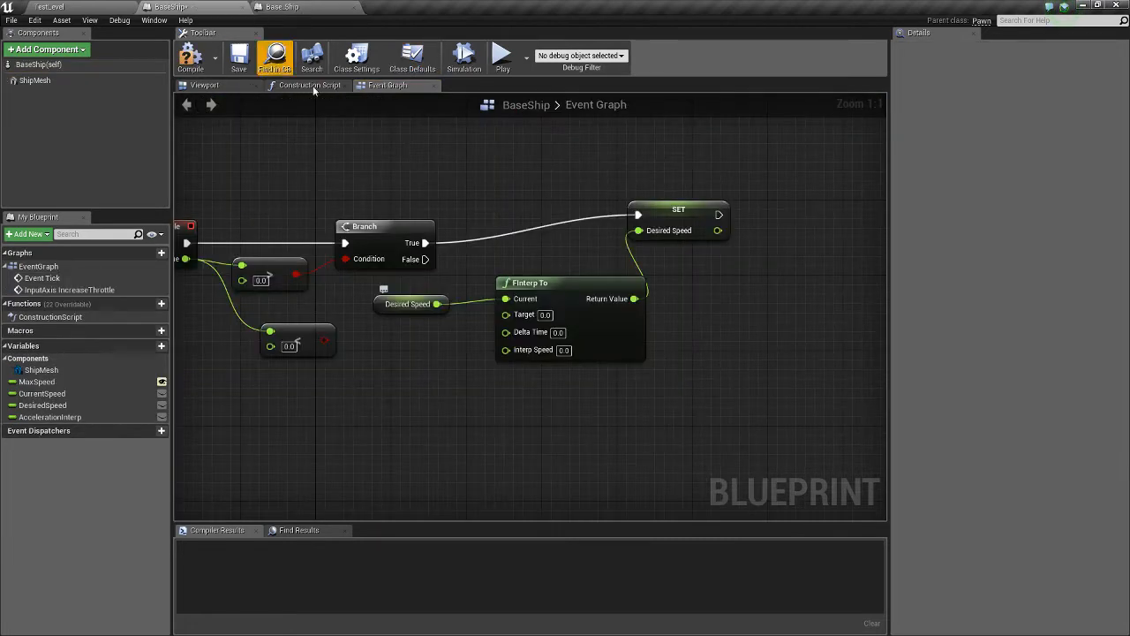
# Compile, then target the DesiredSpeed interpolation at MaxSpeed with delta seconds and AccelerationInterp.
pyautogui.click(37, 381)
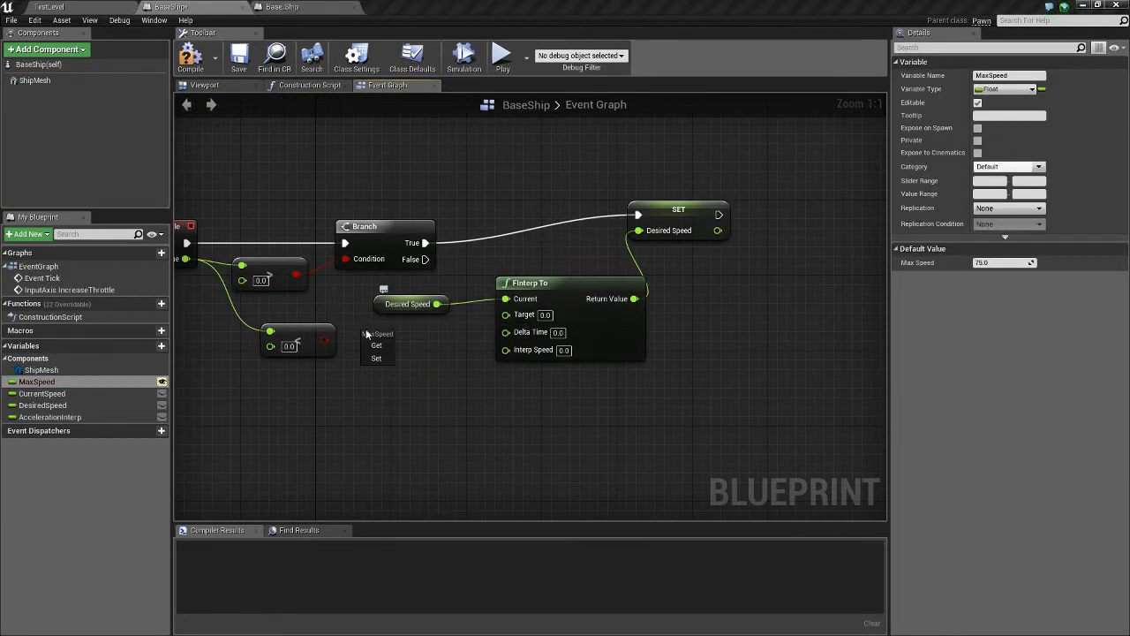
pyautogui.click(378, 344)
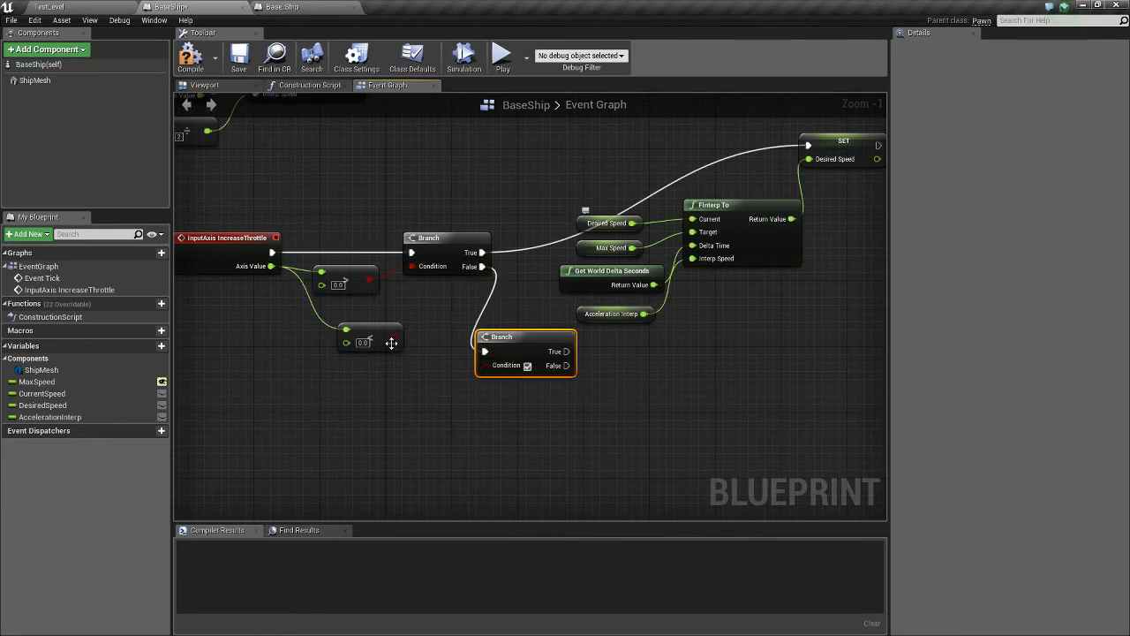
# Have the second Branch set DesiredSpeed via a duplicated FInterp To targeting a multiplied MaxSpeed.
pyautogui.moveTo(502, 336); pyautogui.dragTo(486, 322)
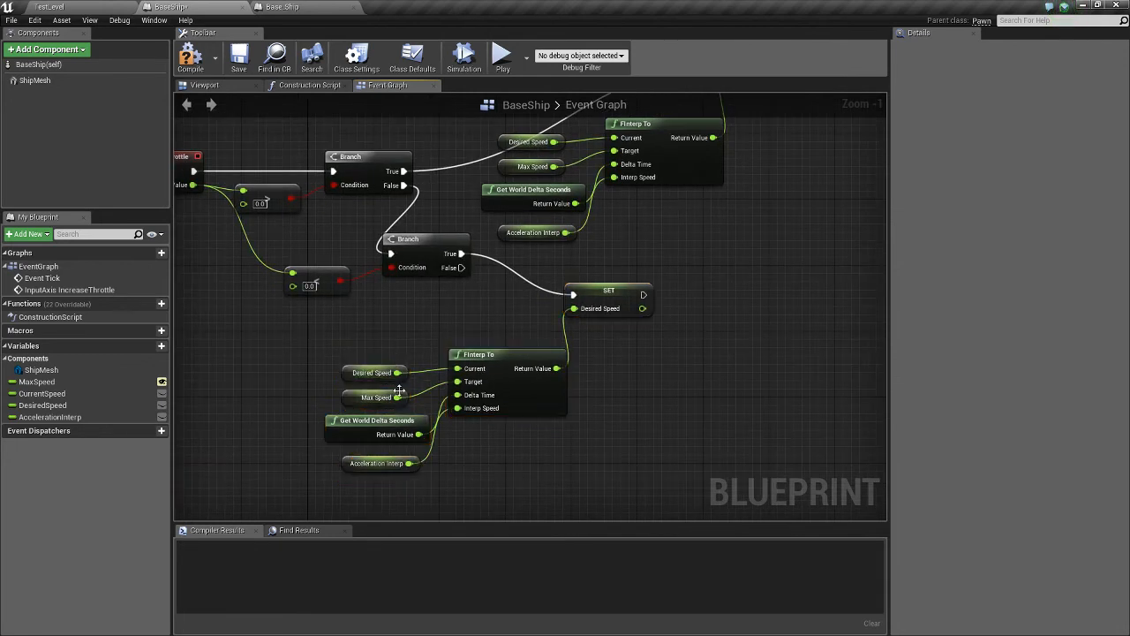
pyautogui.moveTo(402, 396)
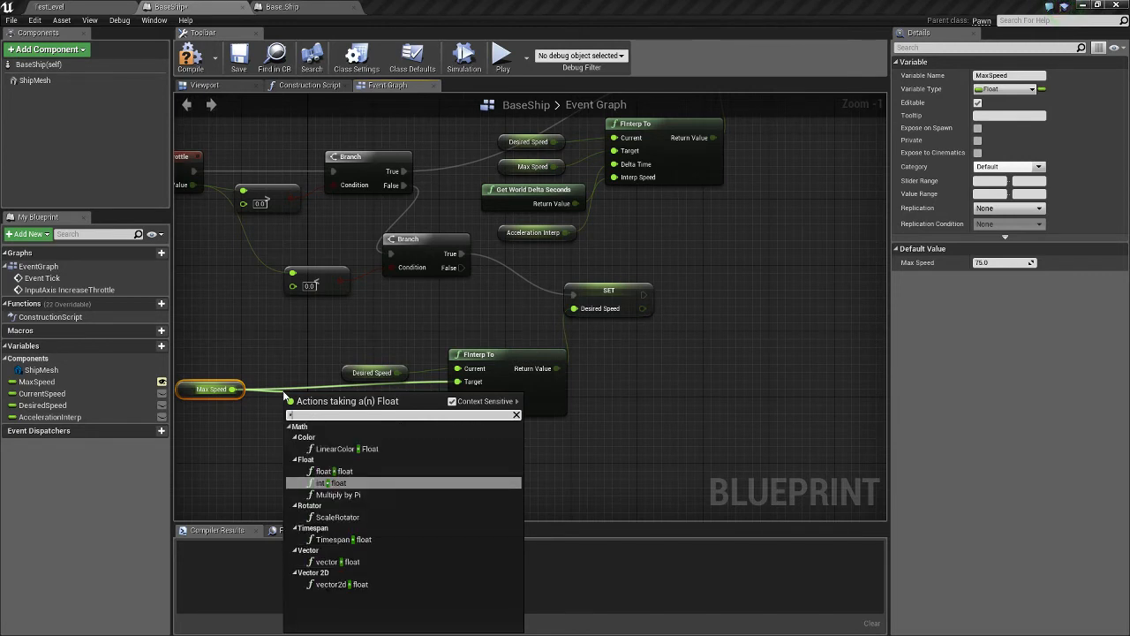
pyautogui.click(328, 470)
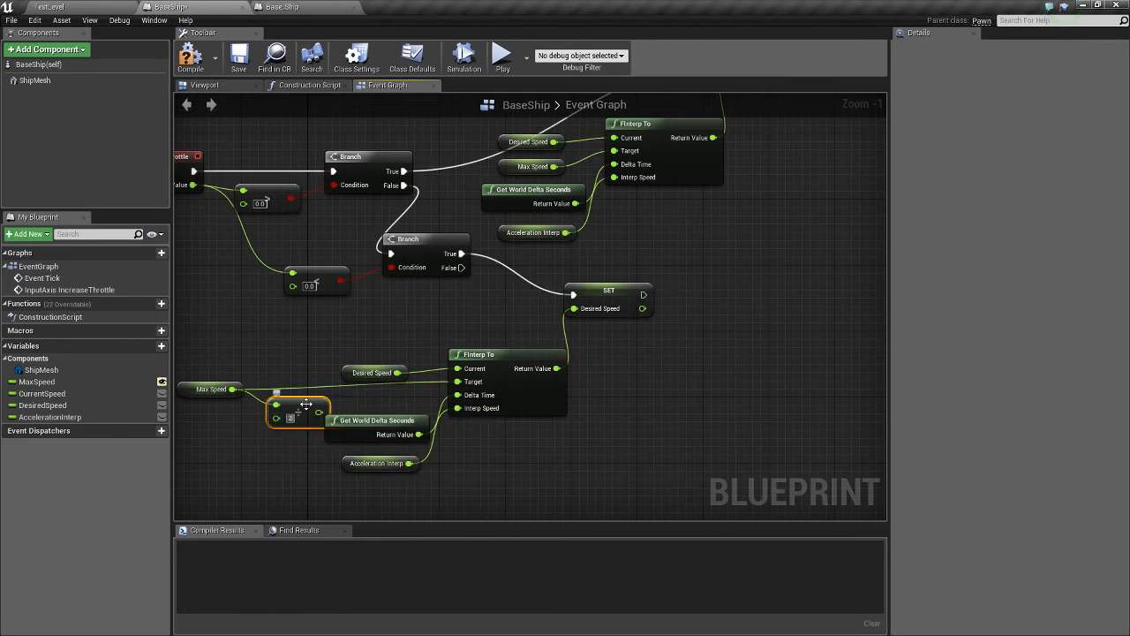
pyautogui.moveTo(307, 404); pyautogui.dragTo(326, 397)
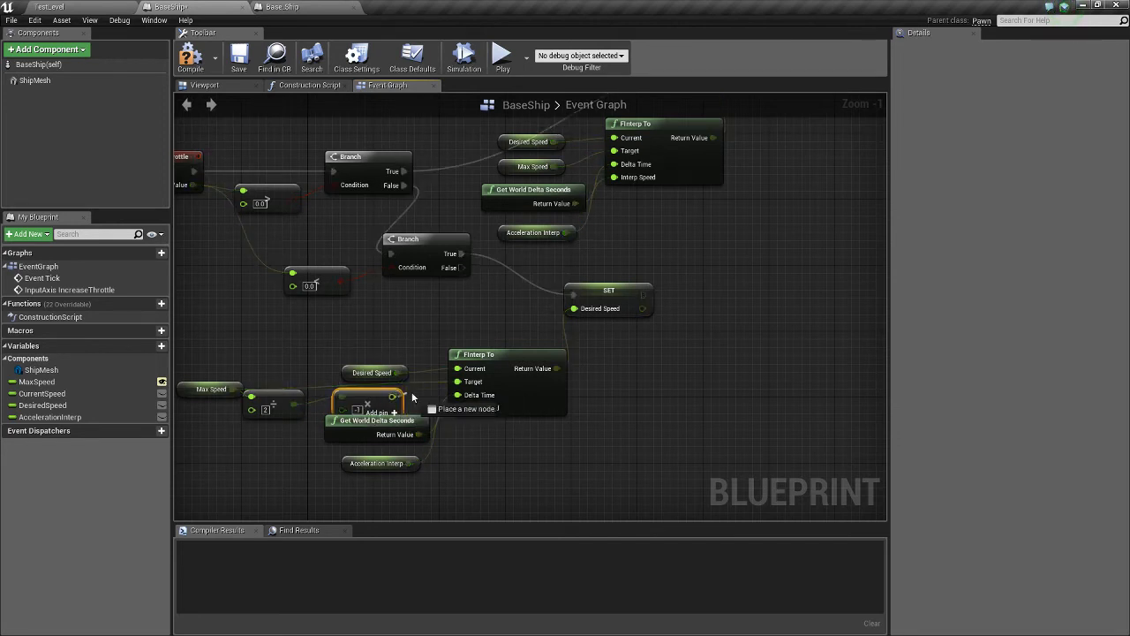
pyautogui.scroll(-3)
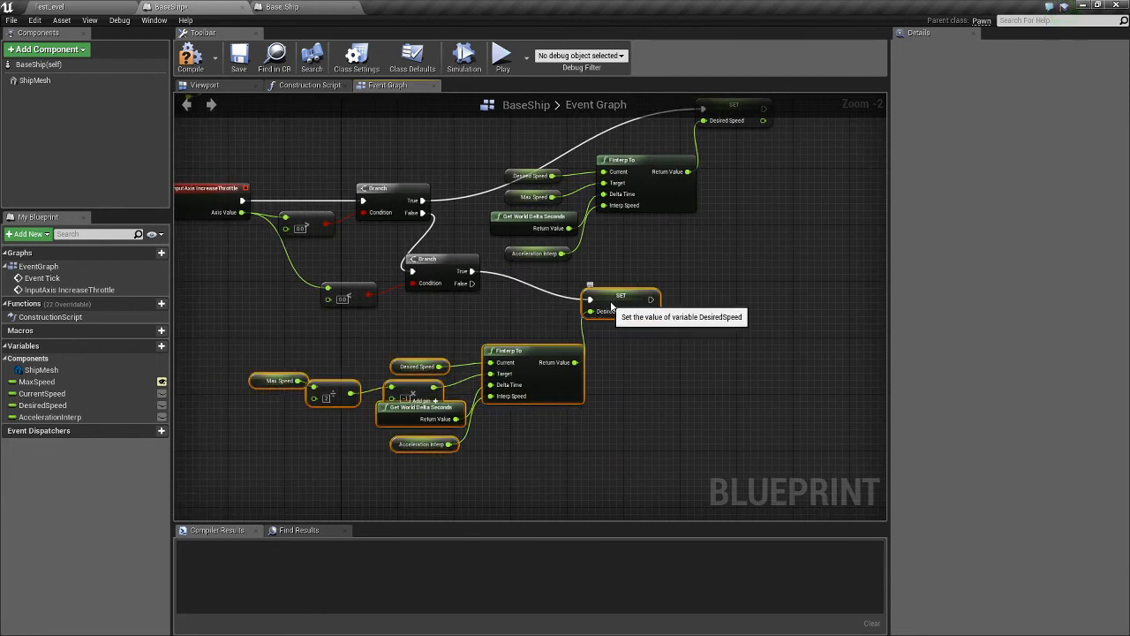
pyautogui.scroll(-3)
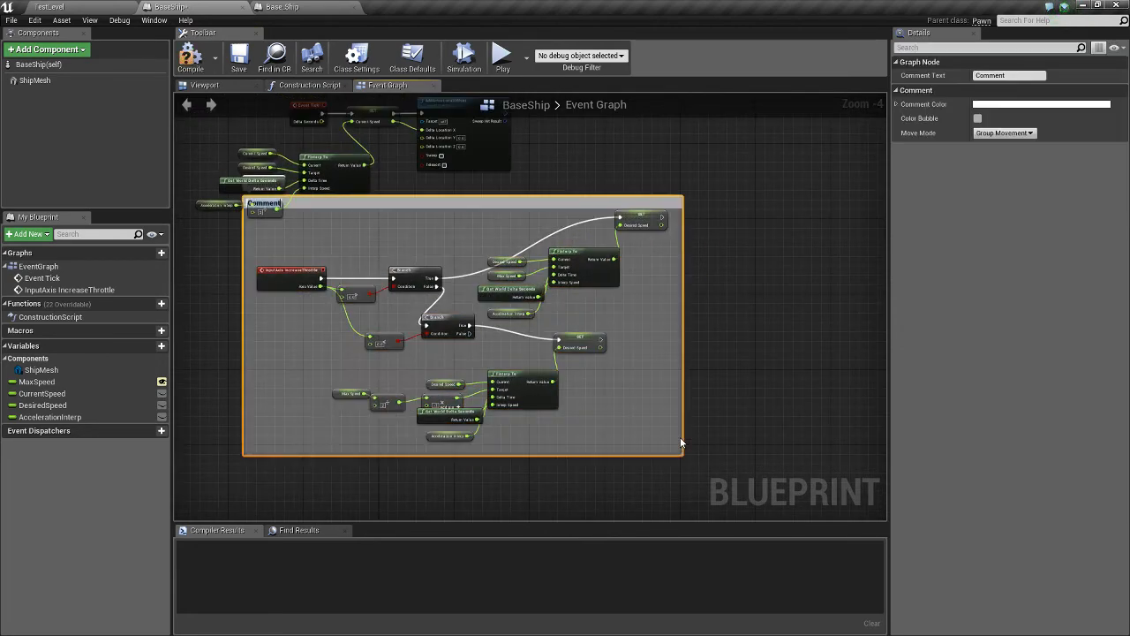
# Title the comment box around the throttle logic "Throttle".
pyautogui.write('Throttle')
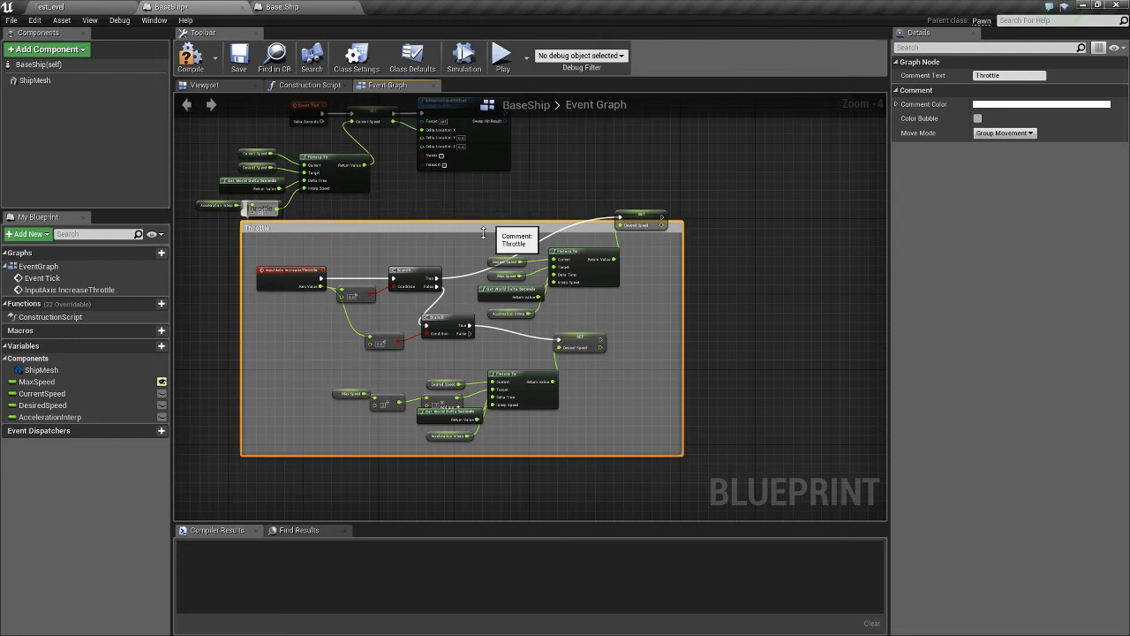
pyautogui.moveTo(448, 207)
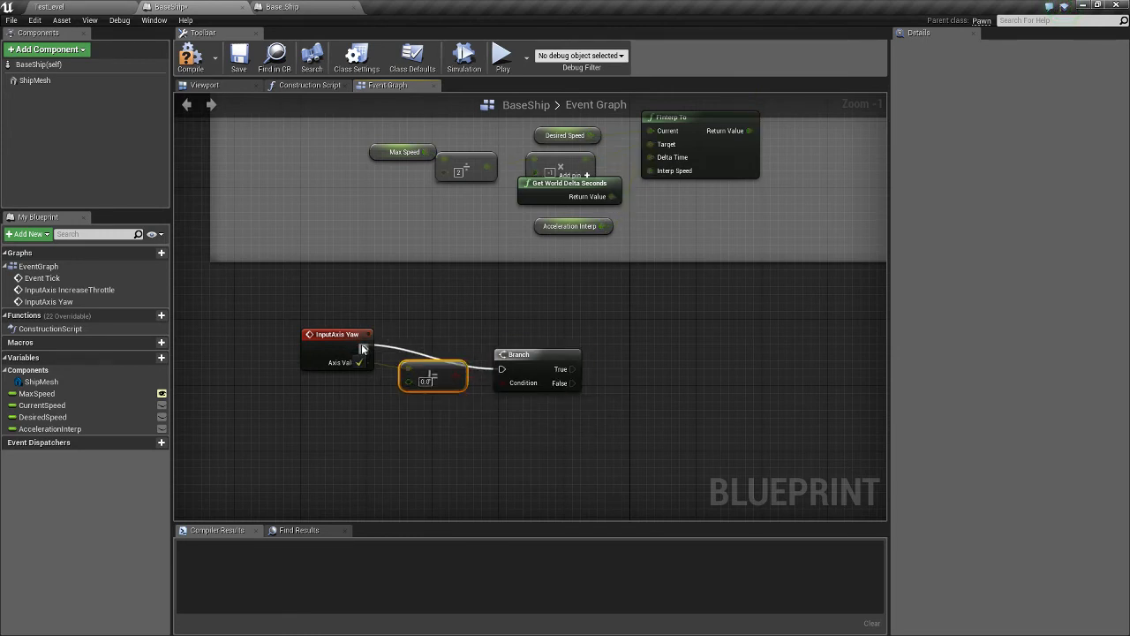
# After the Yaw branch, add AddActorLocalRotation and split its Delta Rotation into roll, pitch, yaw.
pyautogui.moveTo(576, 348); pyautogui.dragTo(643, 339)
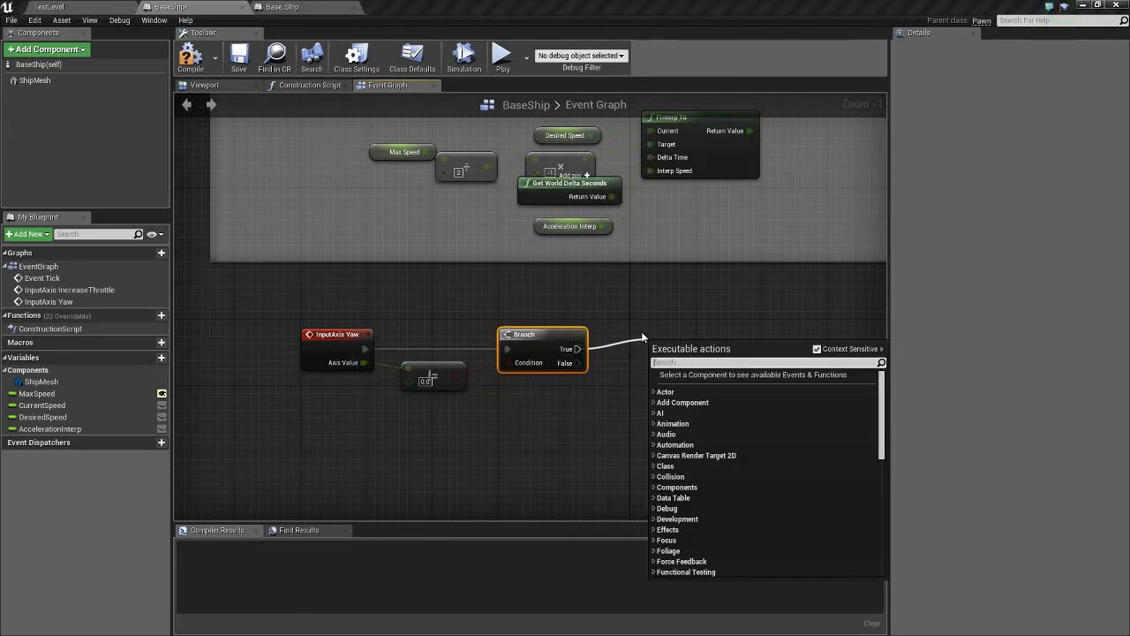
pyautogui.write('add actor local')
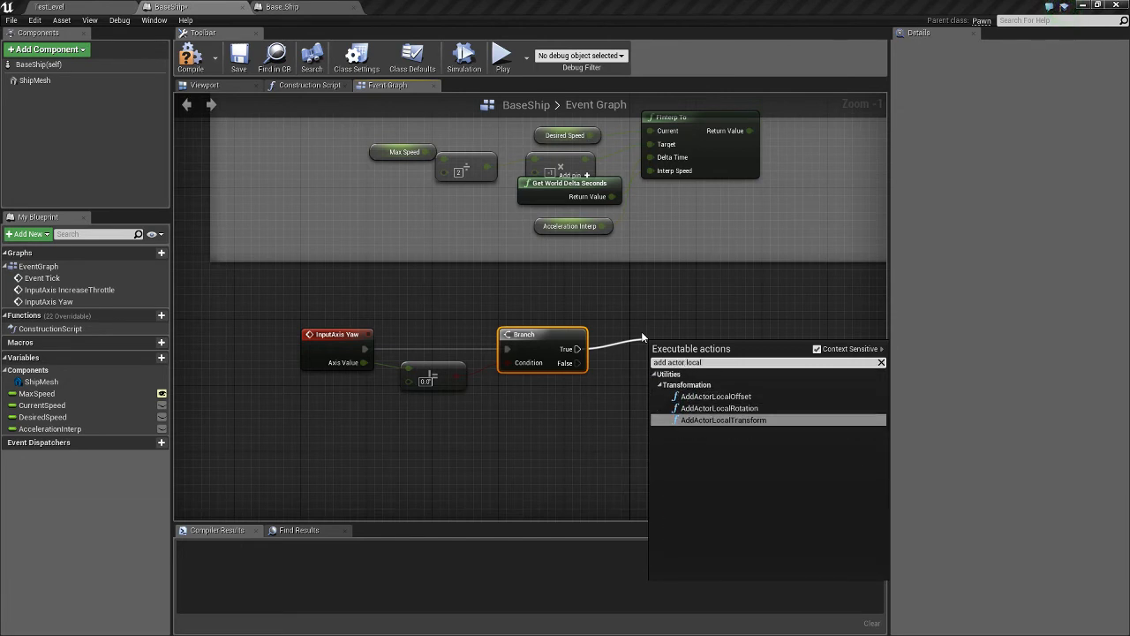
pyautogui.click(717, 408)
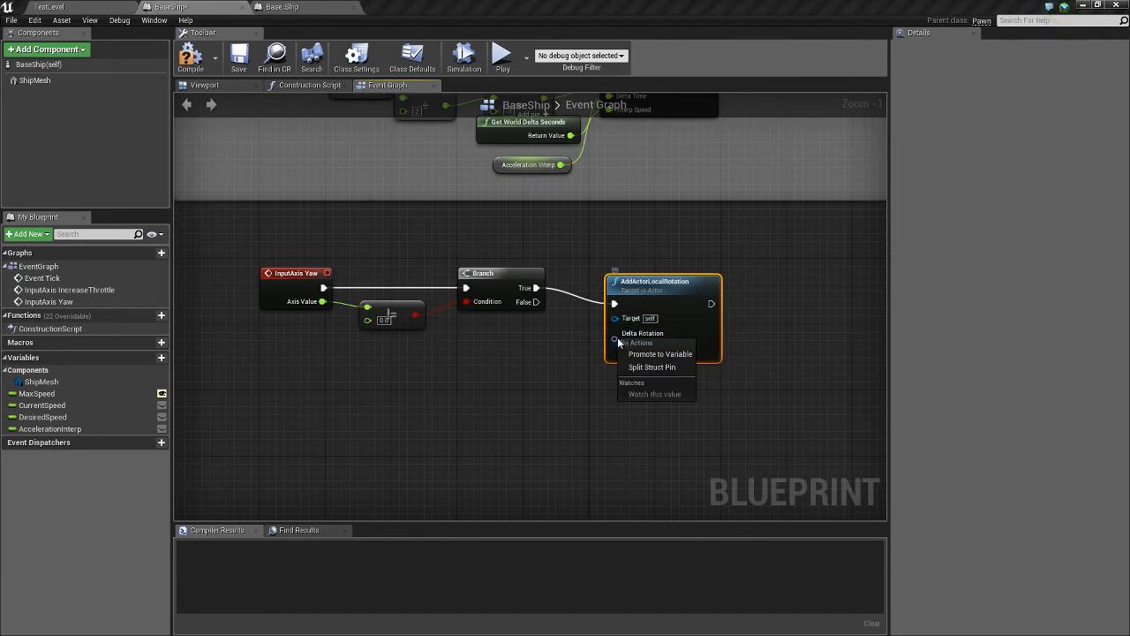
pyautogui.click(652, 365)
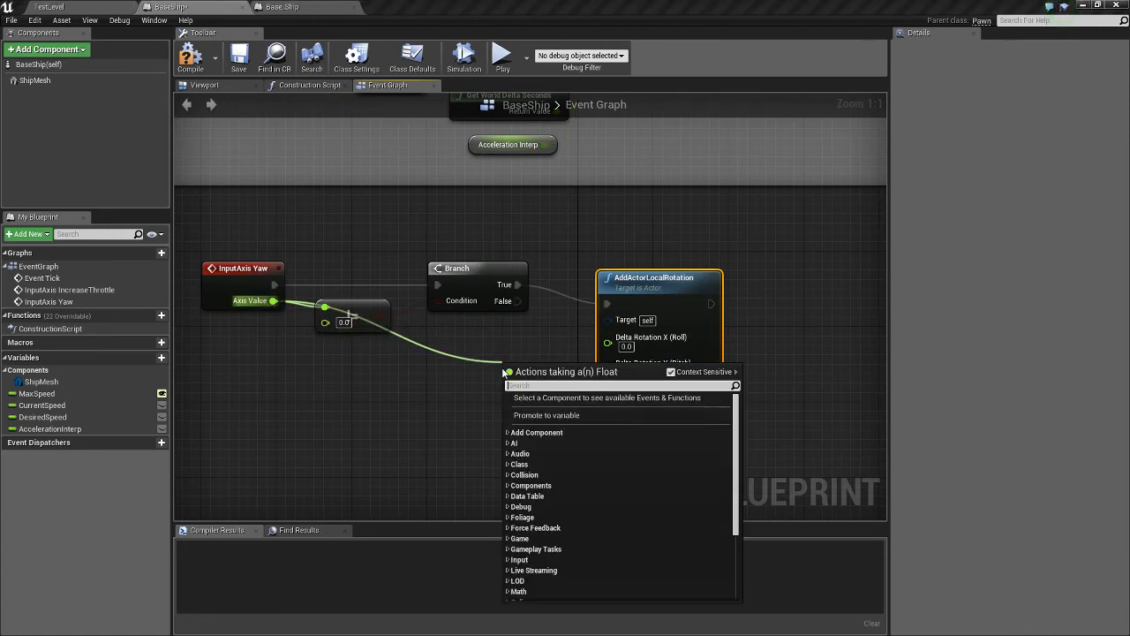
pyautogui.write('float')
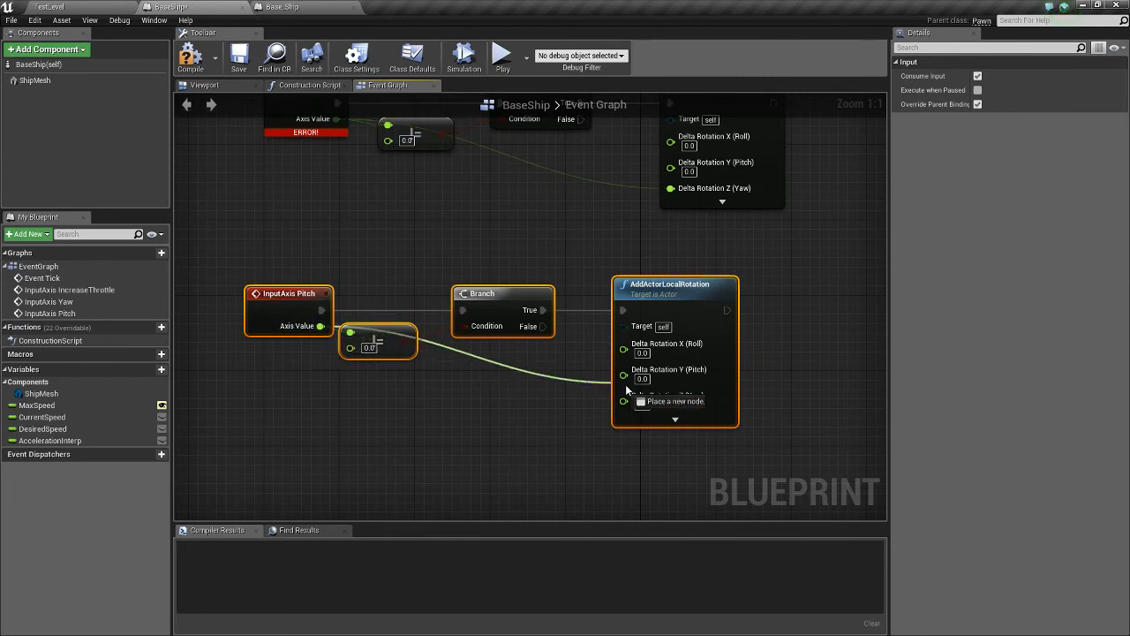
pyautogui.scroll(-3)
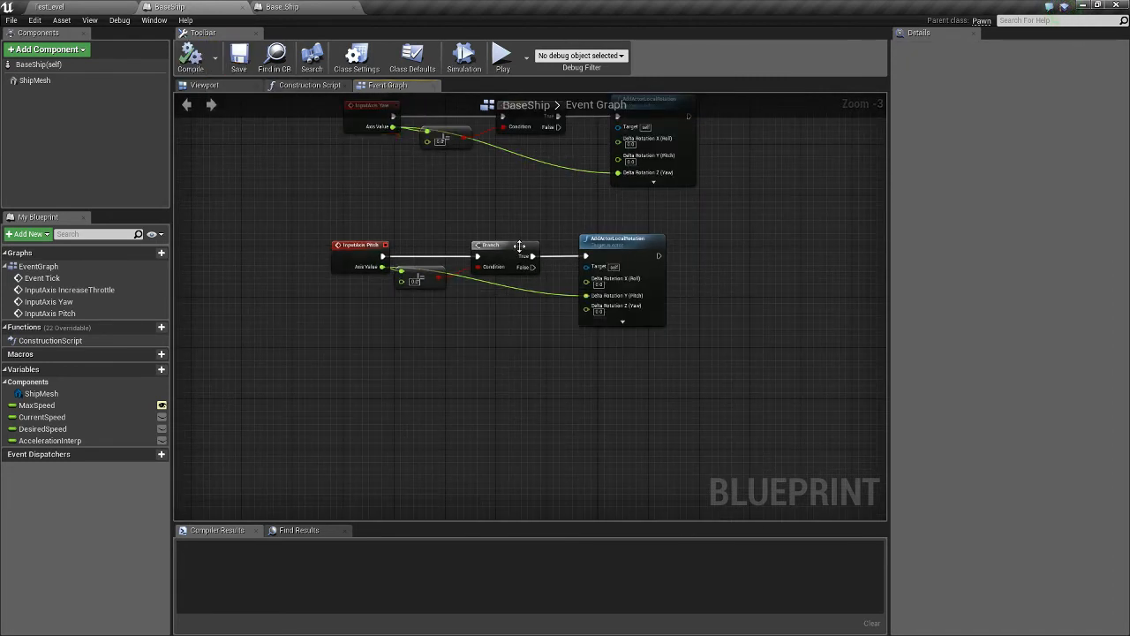
pyautogui.click(360, 244)
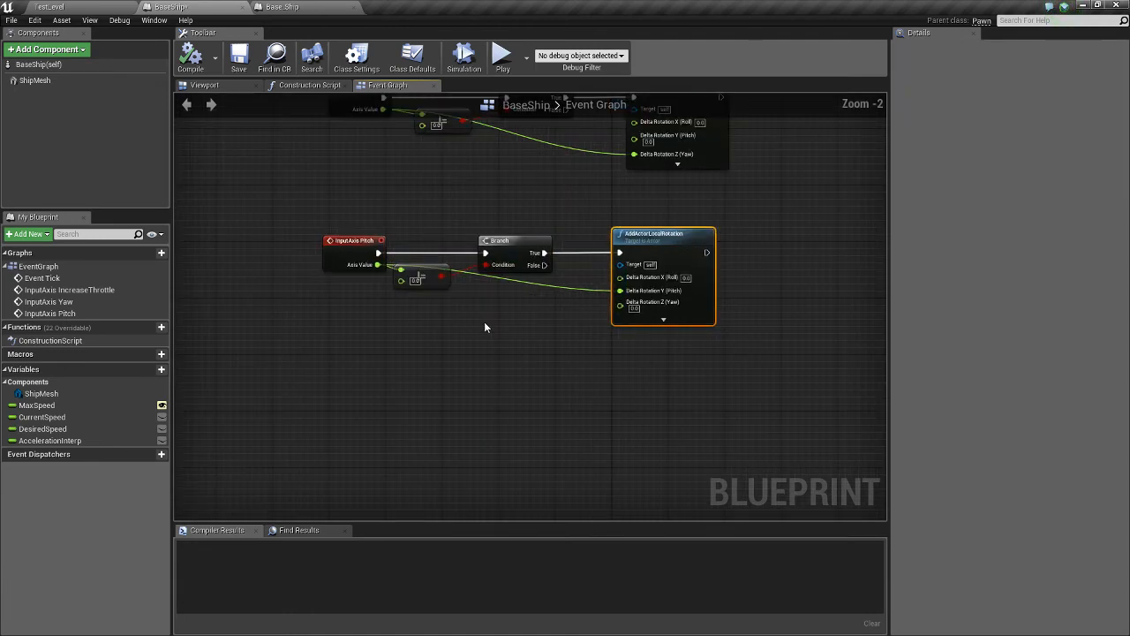
pyautogui.rightClick(484, 327)
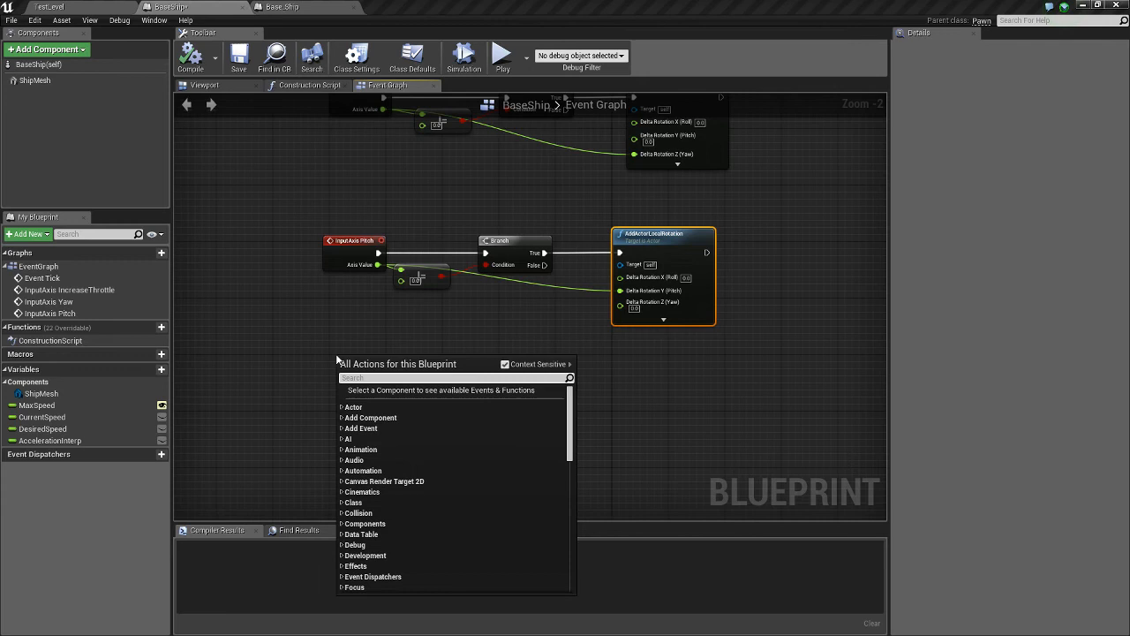
pyautogui.write('in')
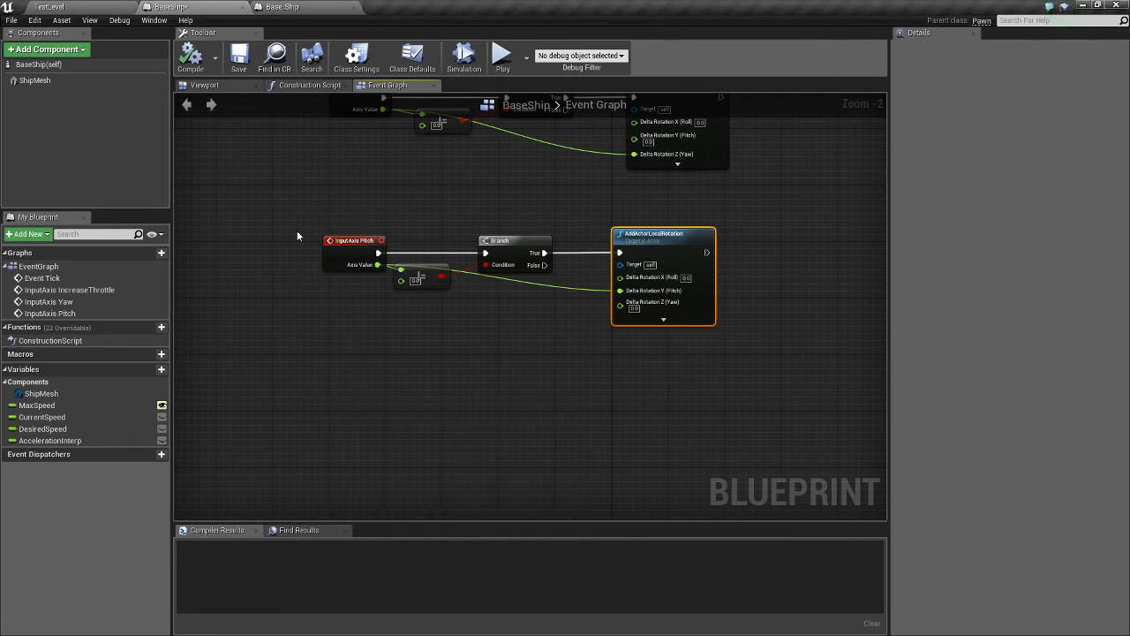
pyautogui.scroll(-3)
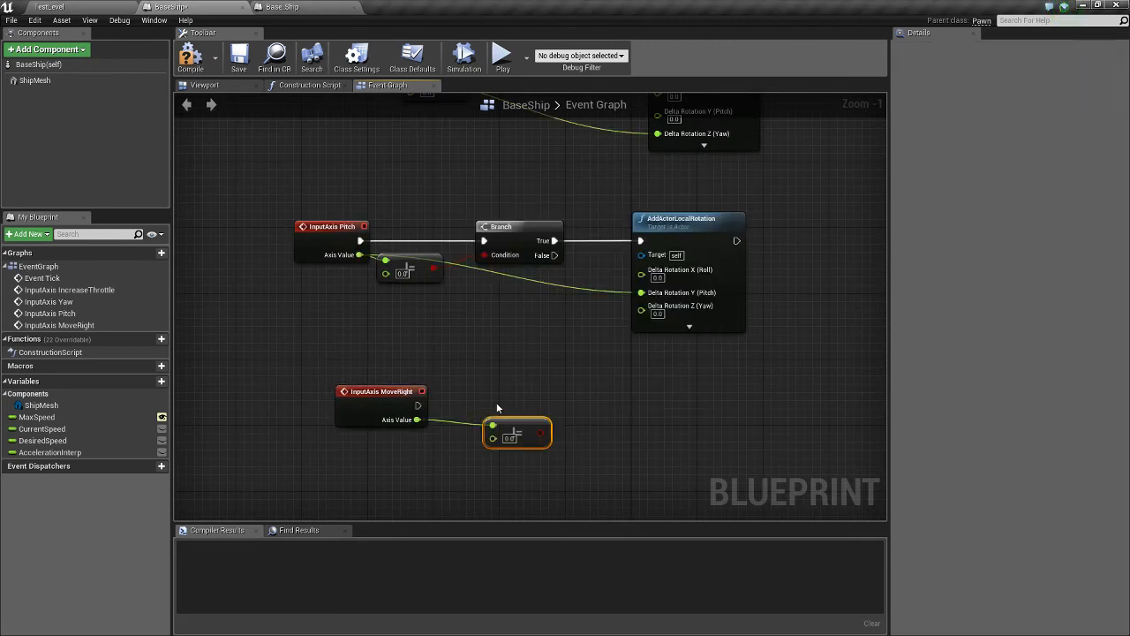
# Wire MoveRight's axis value through a zero check and Branch, add a vector*float node, and promote its float to a variable.
pyautogui.moveTo(515, 433); pyautogui.dragTo(484, 433)
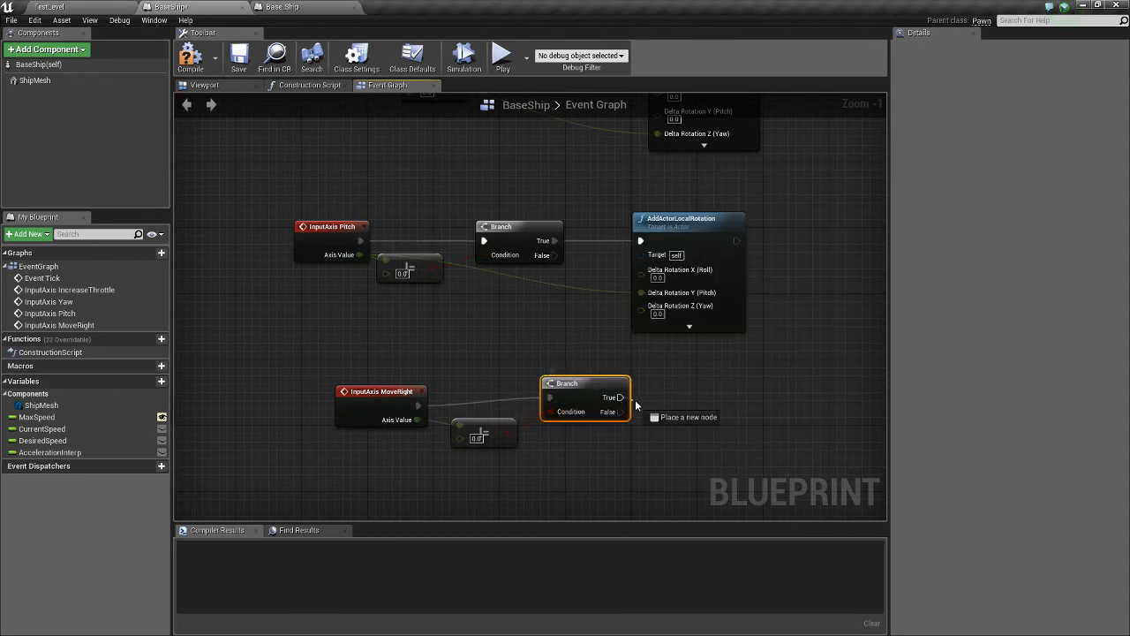
pyautogui.click(636, 407)
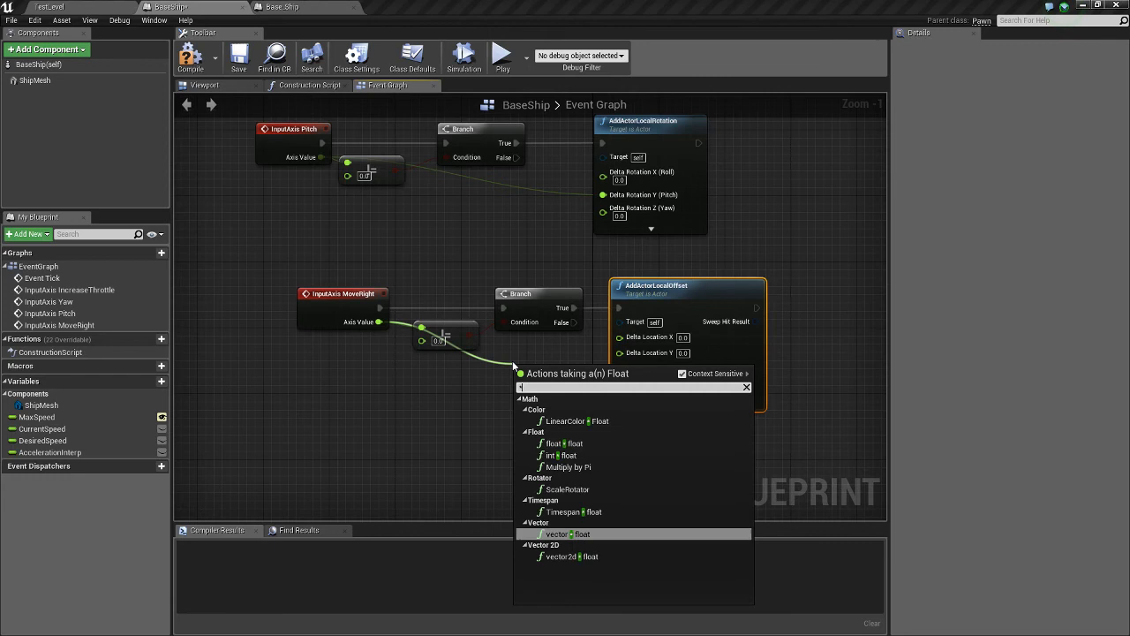
pyautogui.click(556, 534)
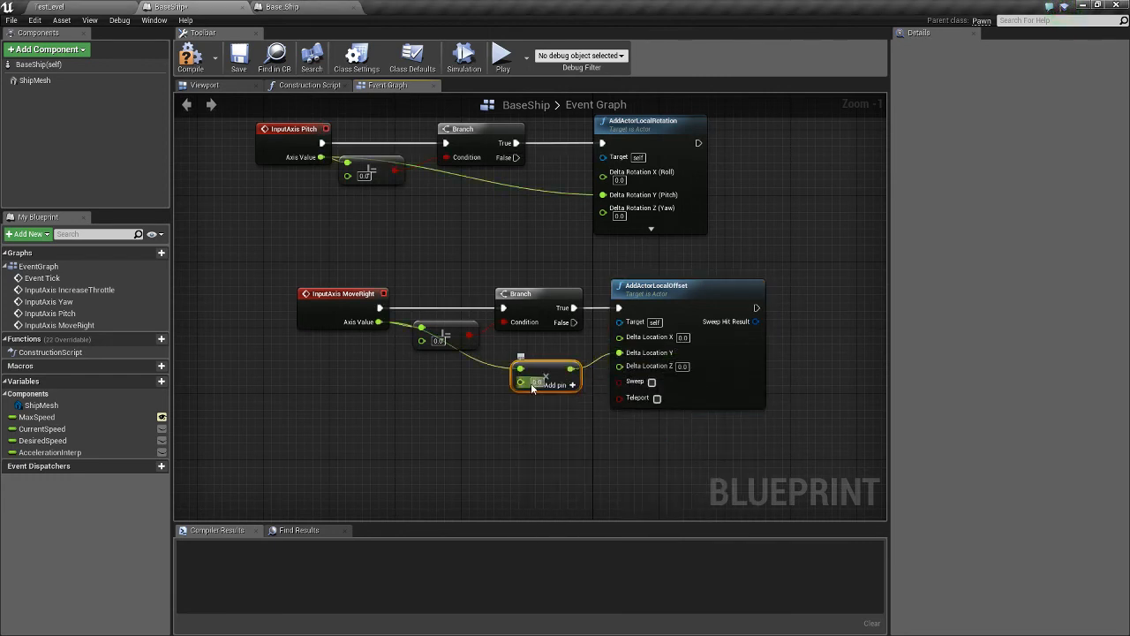
pyautogui.moveTo(572, 369); pyautogui.dragTo(477, 398)
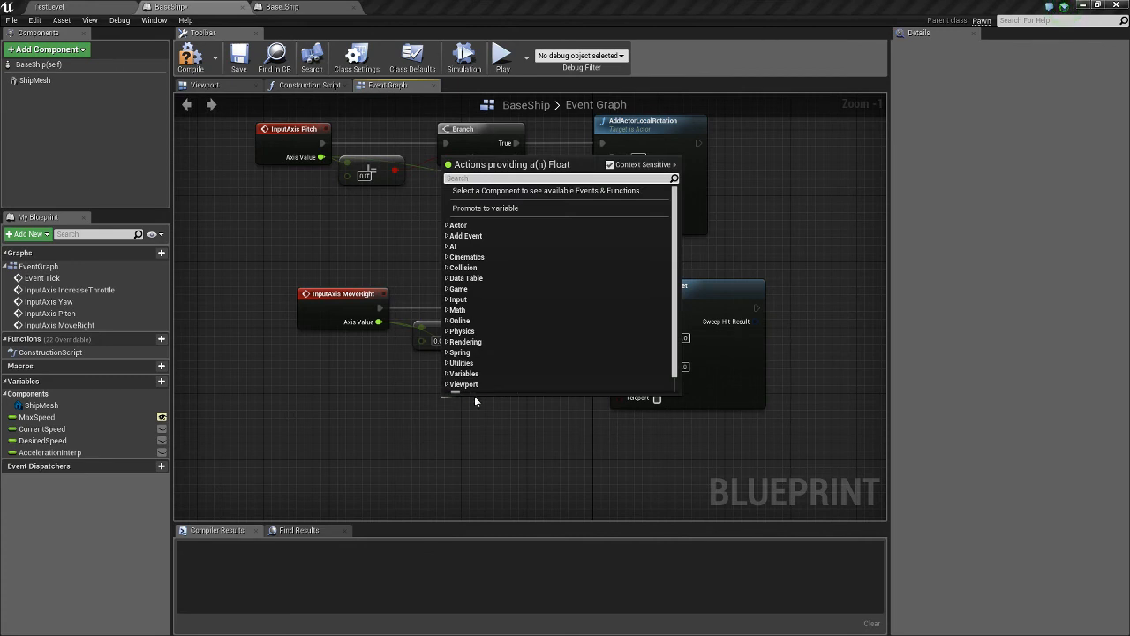
pyautogui.click(484, 208)
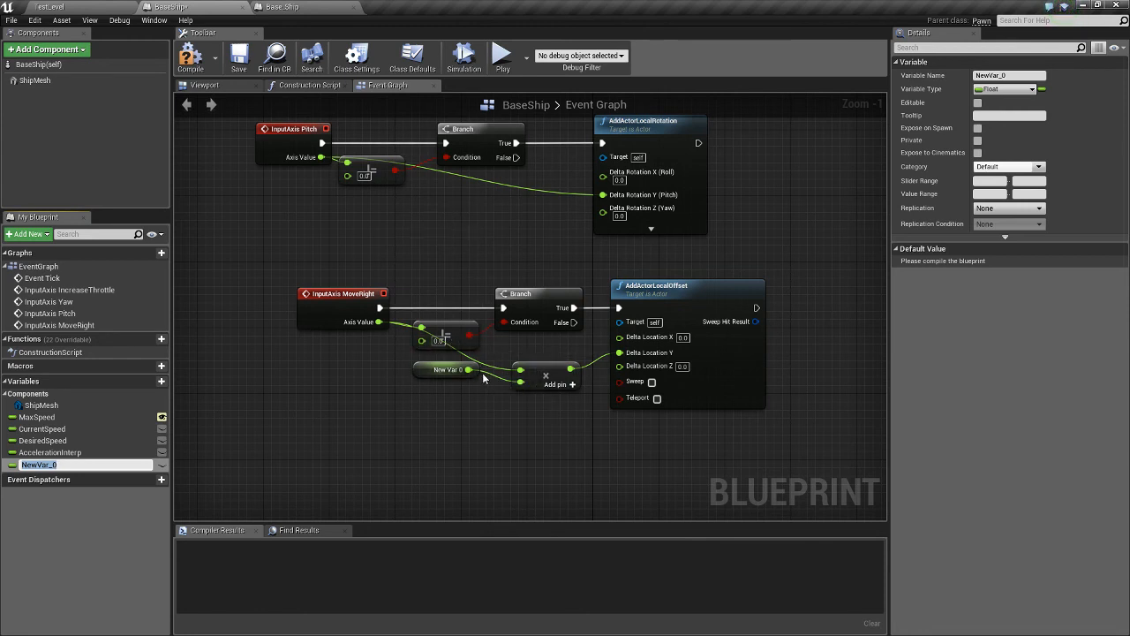
# Rename the new variable in the Details panel, then start the InputAxis MoveUp event.
pyautogui.click(445, 377)
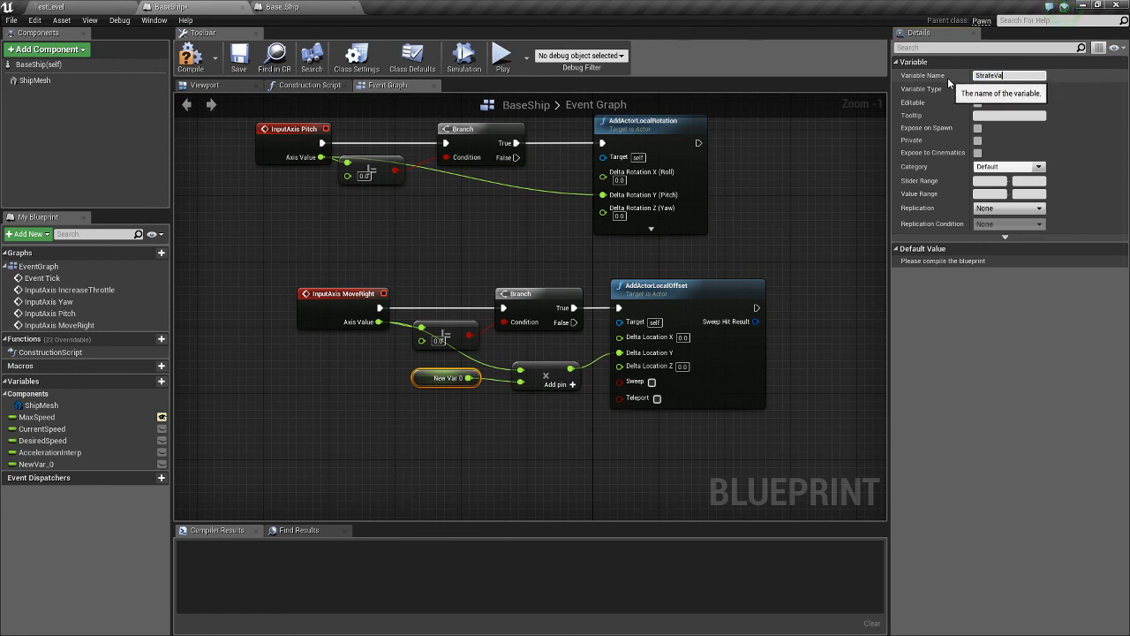
pyautogui.write('StrateValue')
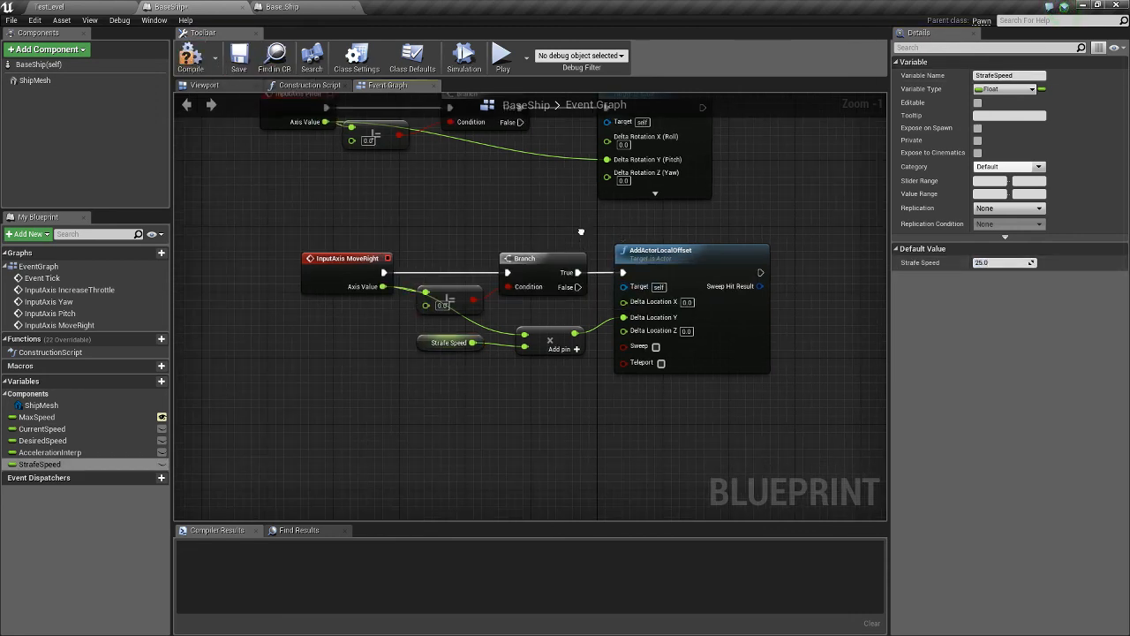
pyautogui.write('moveu')
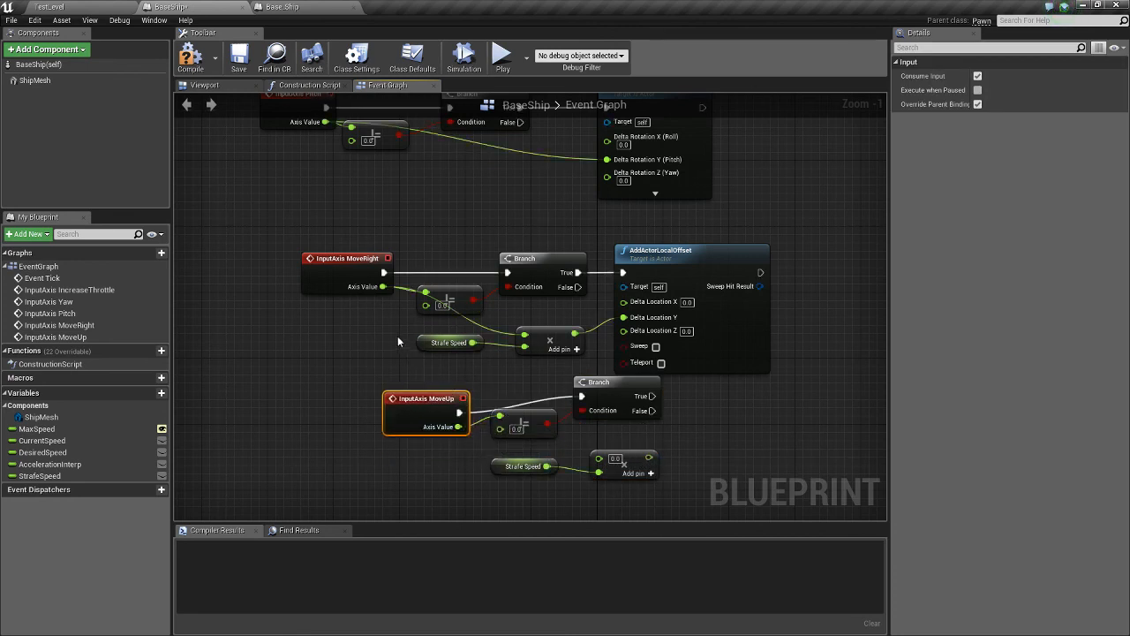
pyautogui.moveTo(569, 443)
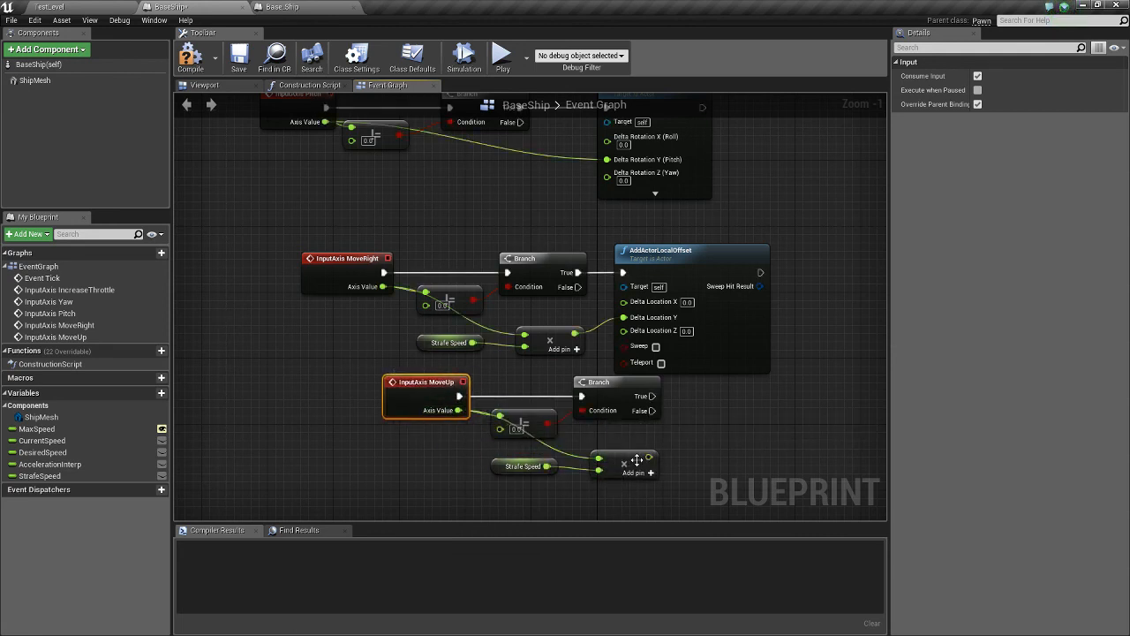
pyautogui.moveTo(634, 396)
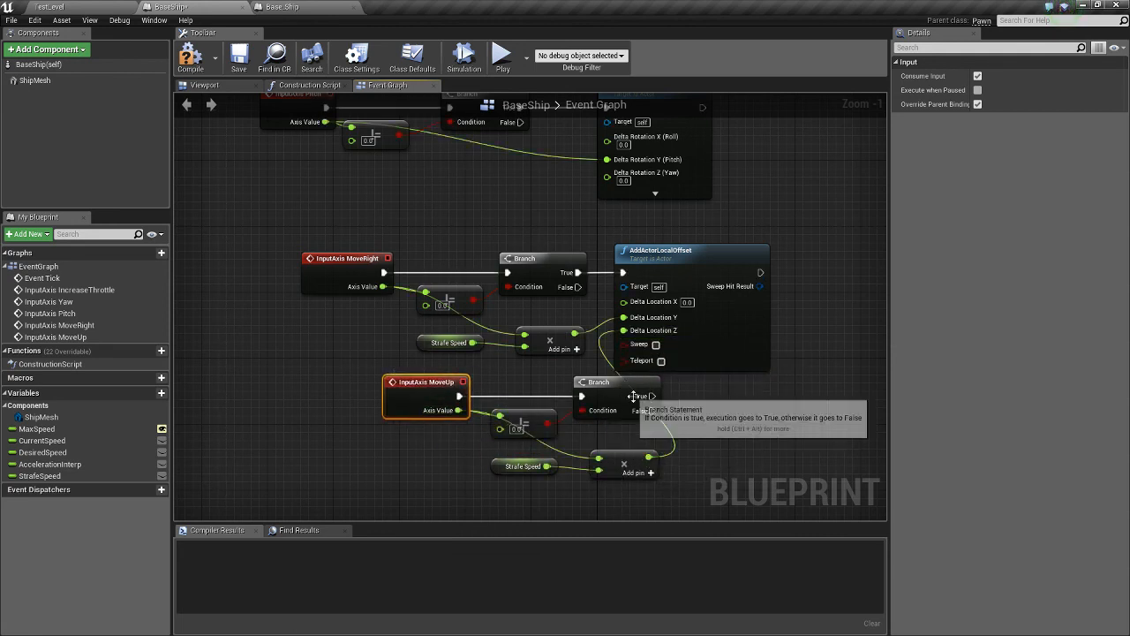
pyautogui.moveTo(674, 265)
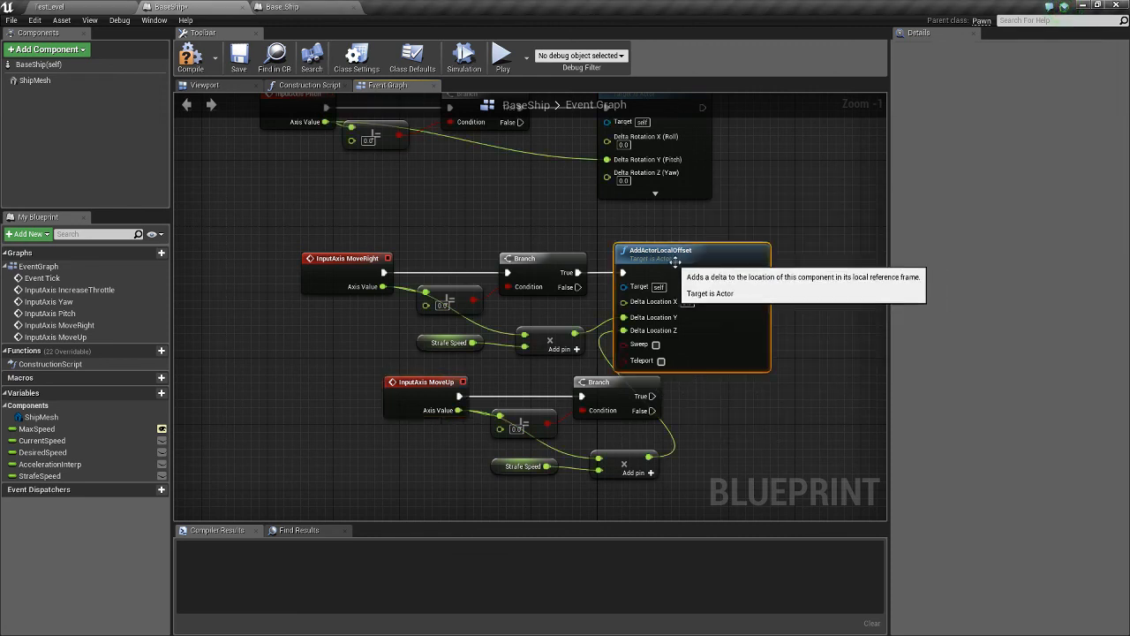